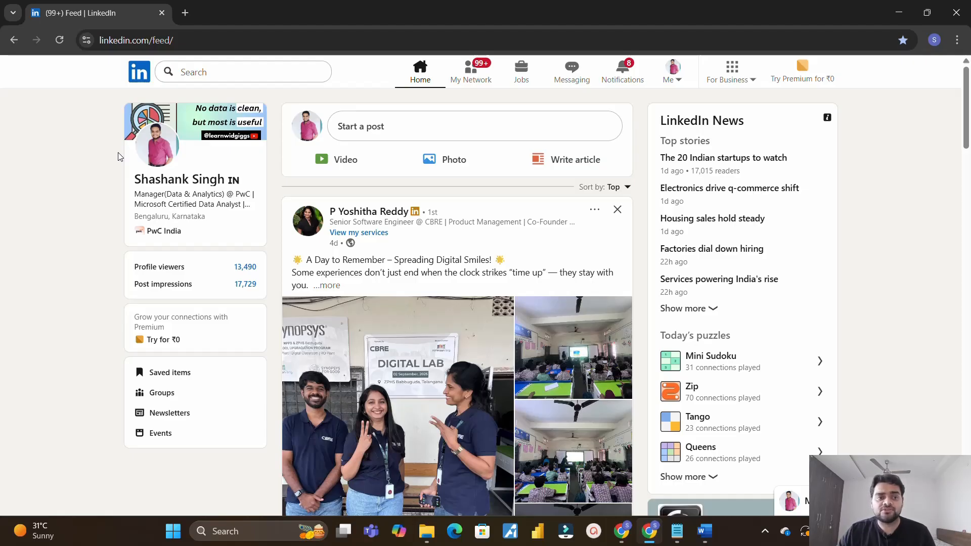
- Search LinkedIn for "hiring data analyst" and load the matching results
click(193, 40)
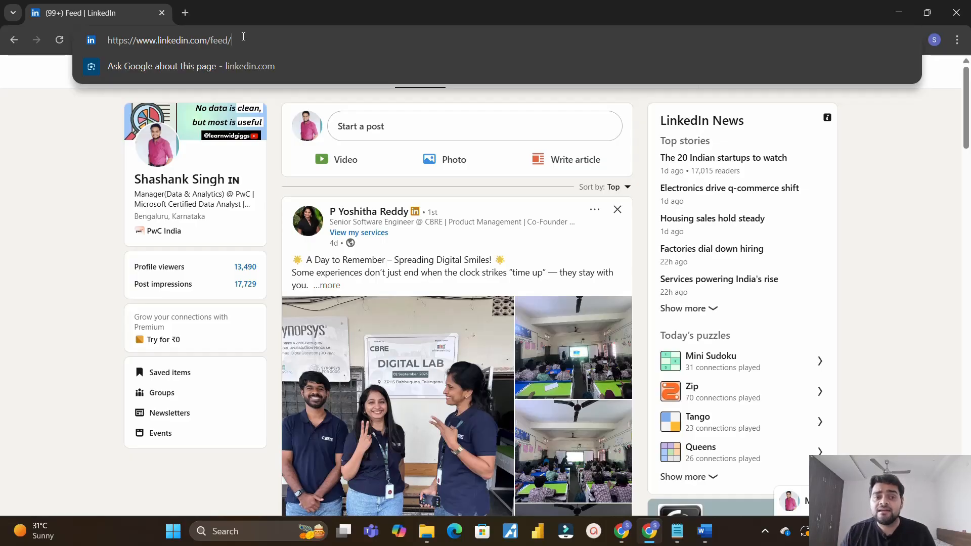
mouse_move(97, 160)
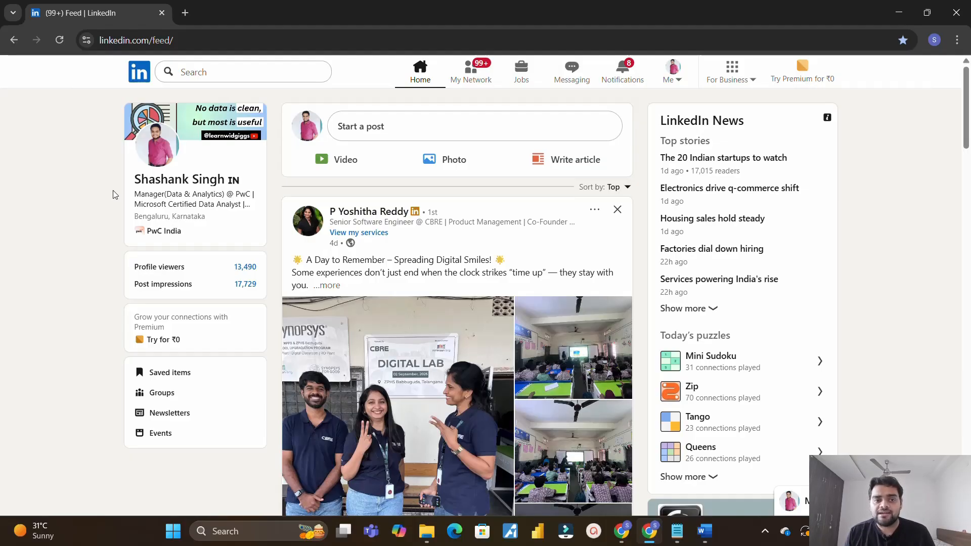
mouse_move(117, 213)
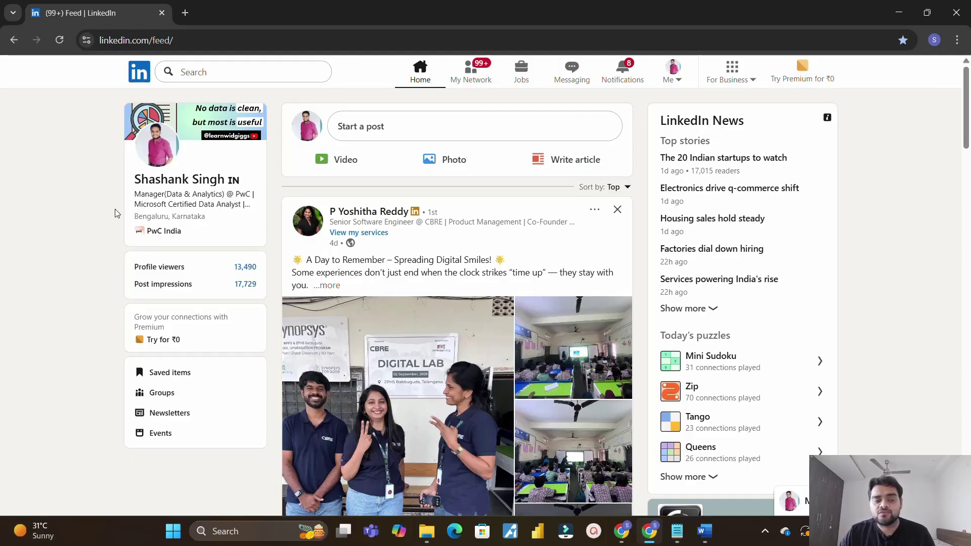
mouse_move(103, 199)
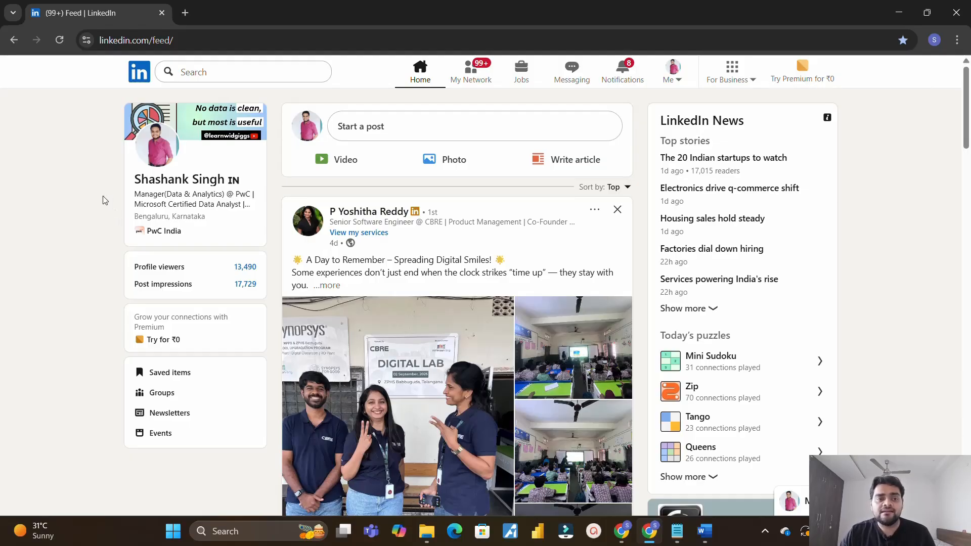
click(243, 70)
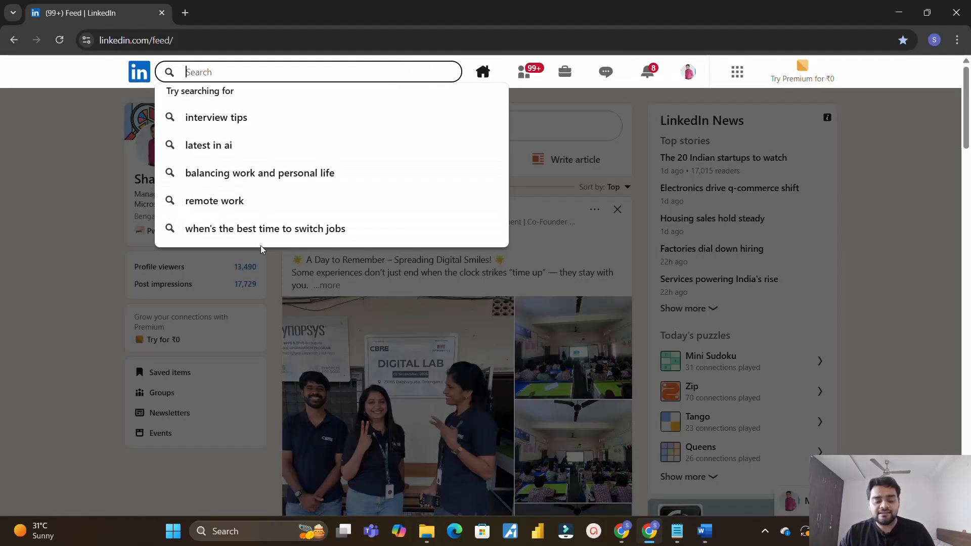
text(hr)
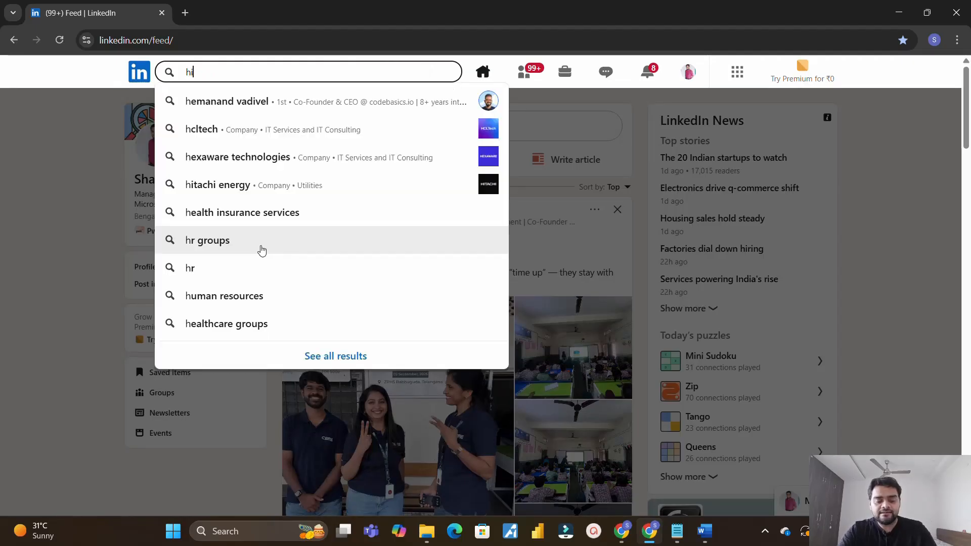
text(iring data analyst)
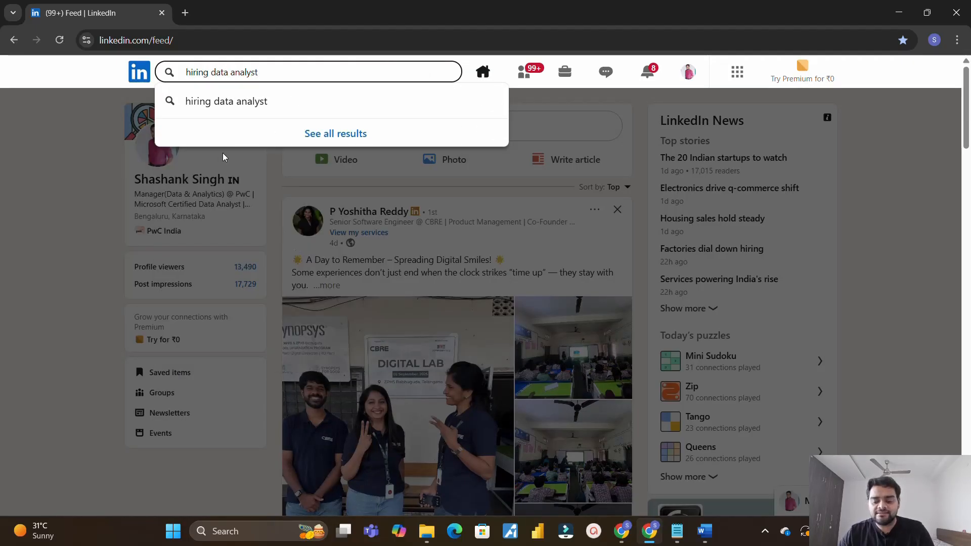
click(334, 133)
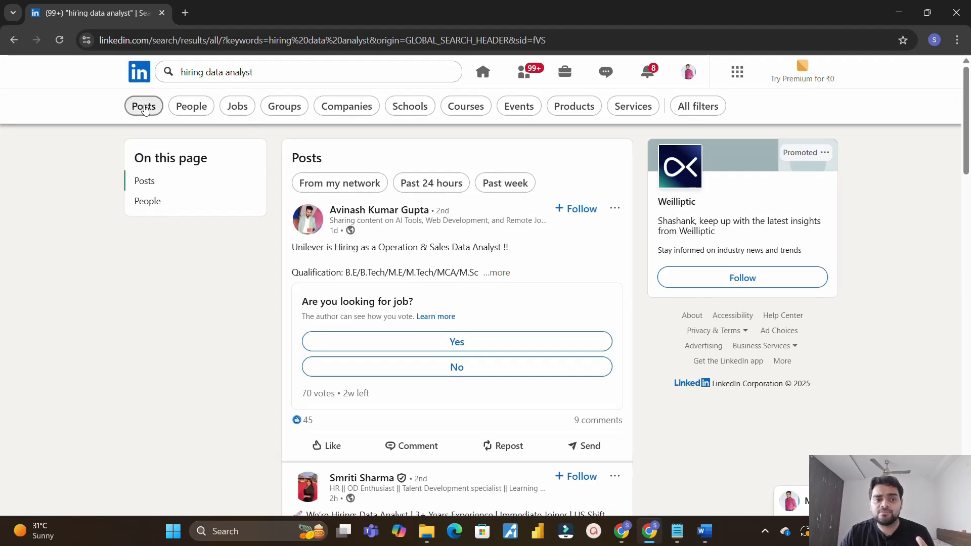
- Filter results to Posts and expand the US-shift Data Analyst hiring post in full
click(144, 107)
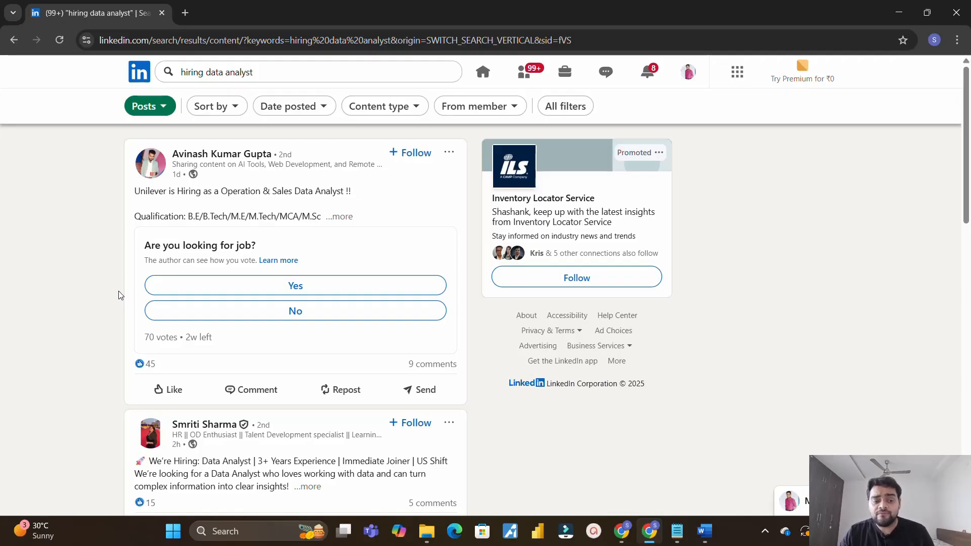
scroll(down, 3)
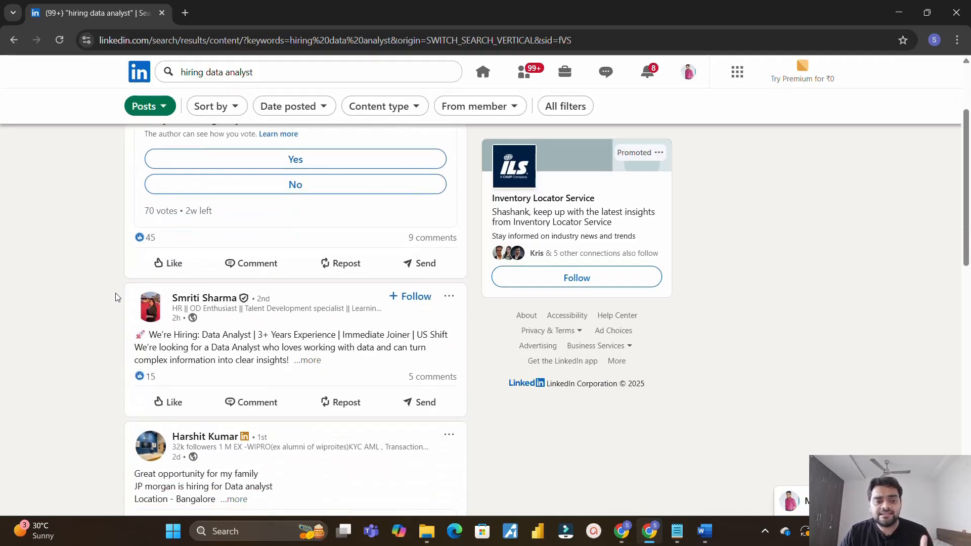
mouse_move(120, 302)
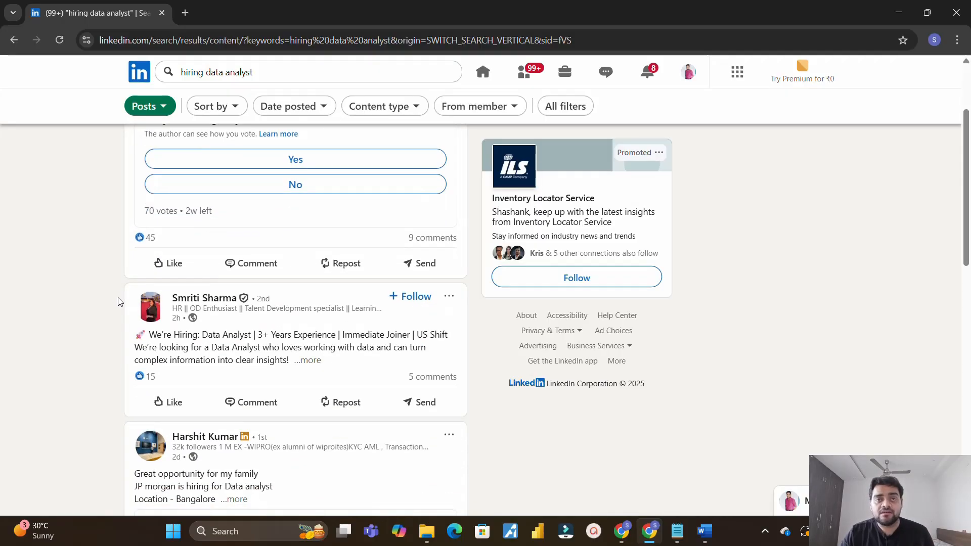
scroll(down, 3)
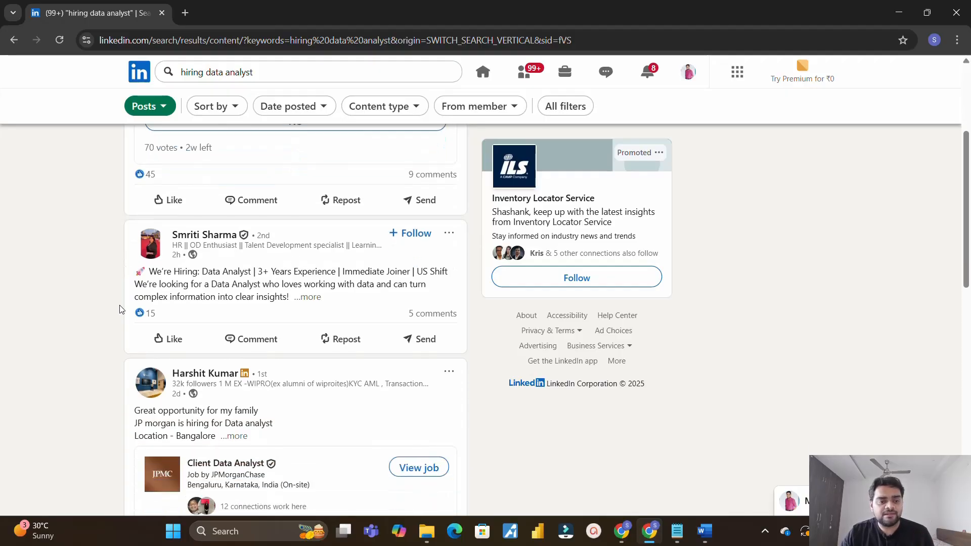
mouse_move(305, 302)
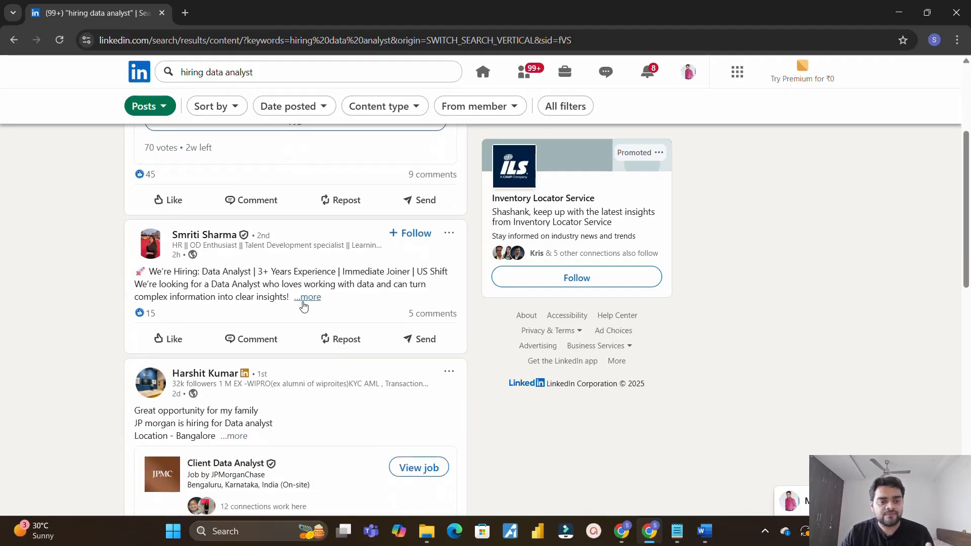
click(307, 297)
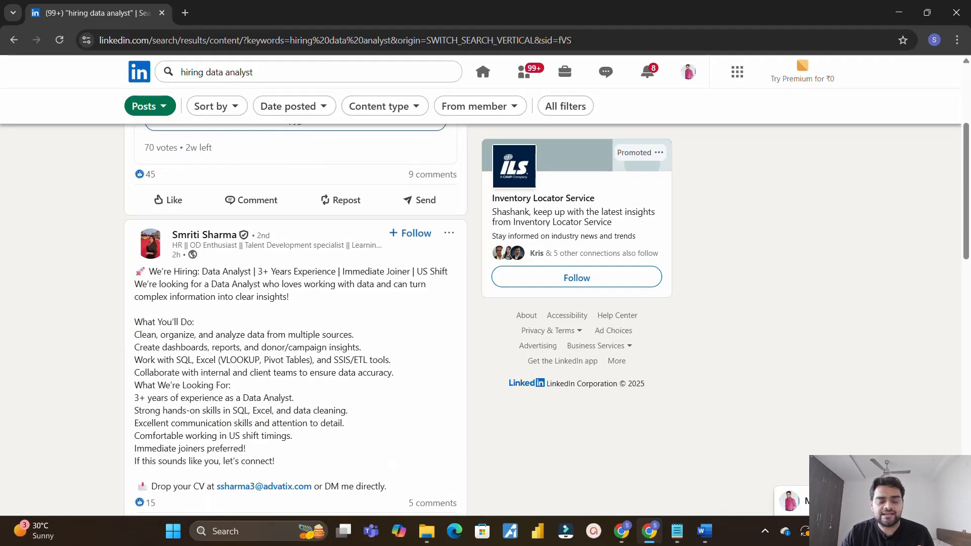
scroll(down, 3)
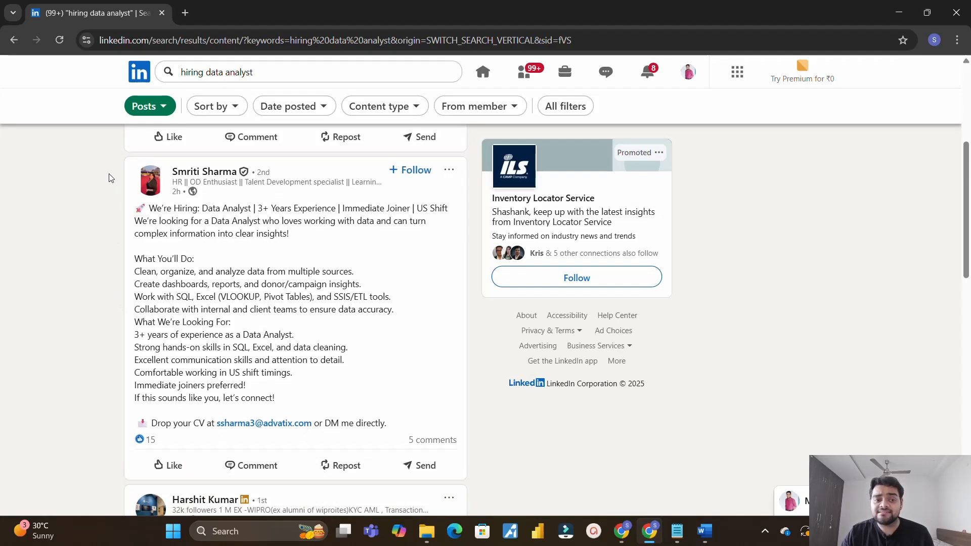
mouse_move(111, 193)
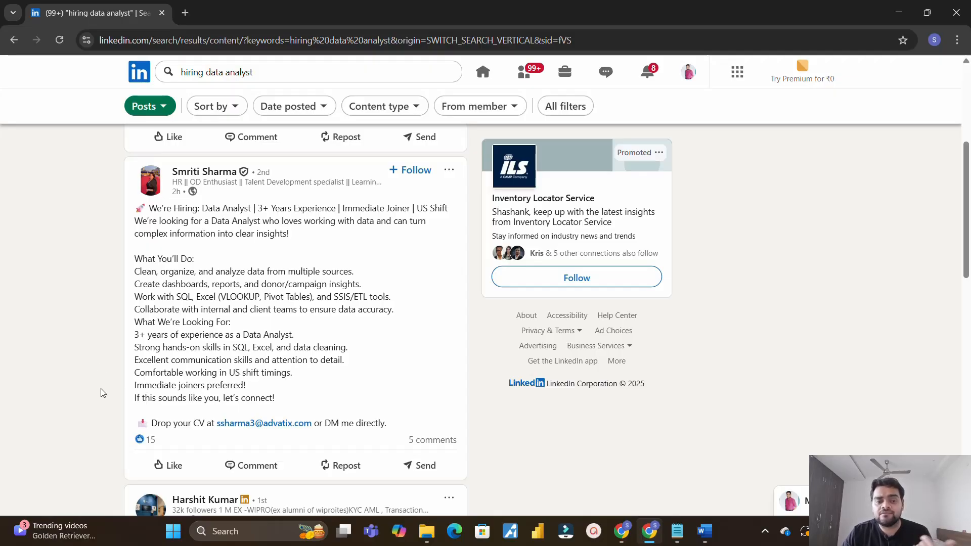
mouse_move(117, 400)
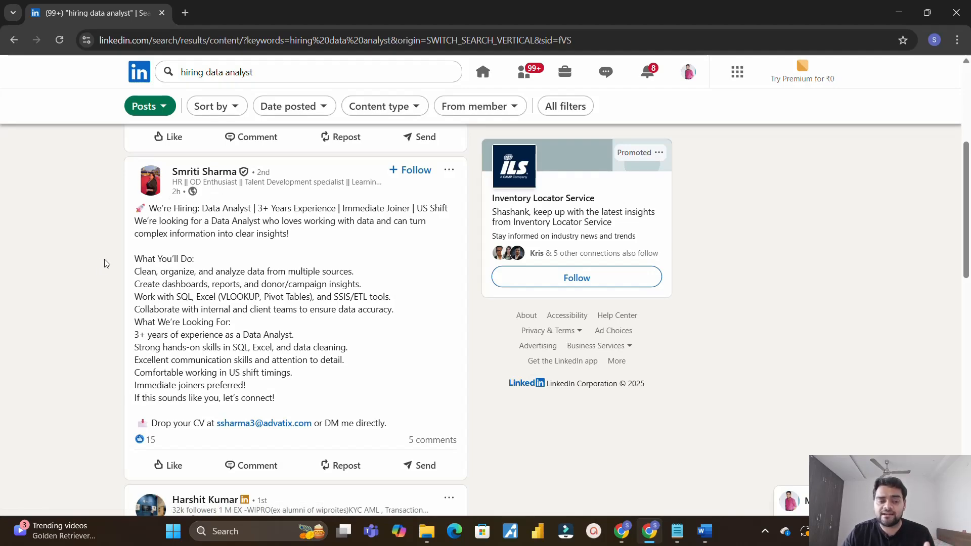
mouse_move(113, 276)
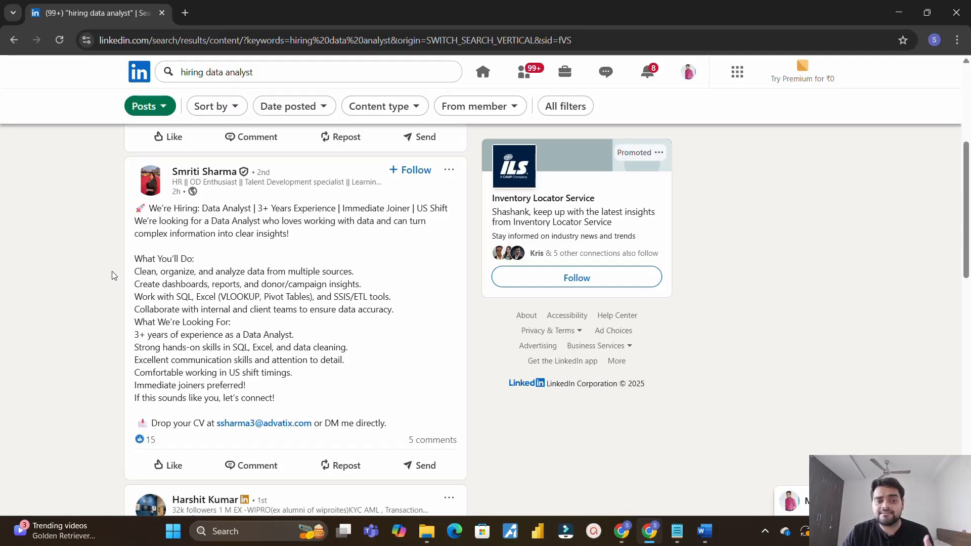
mouse_move(113, 265)
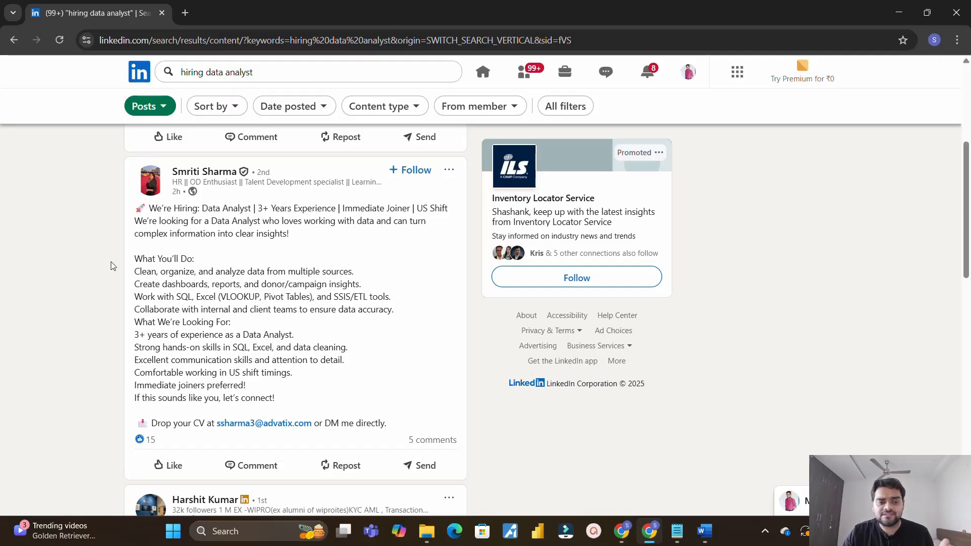
- Expand the Standard Chartered fresher post and the Tata Consultancy Services Data Analyst post
scroll(down, 3)
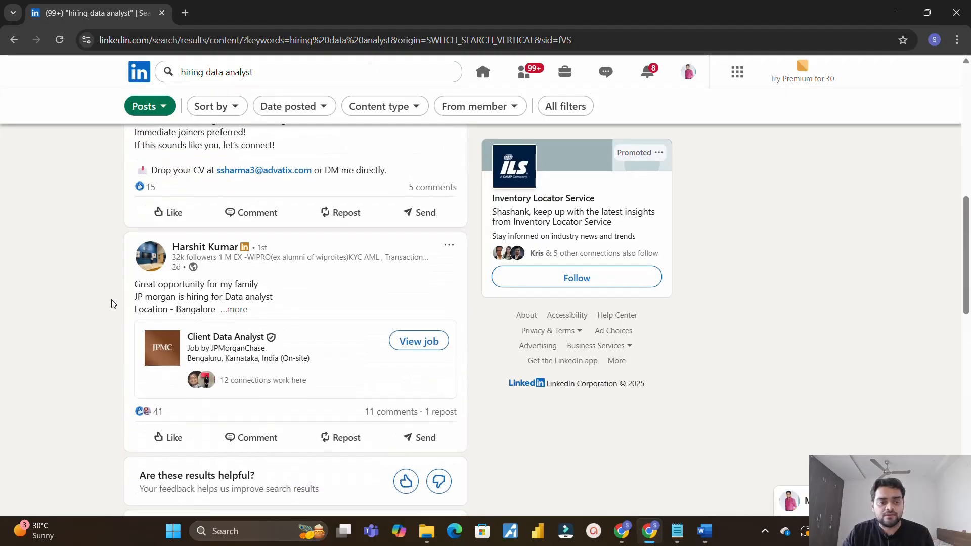
scroll(down, 3)
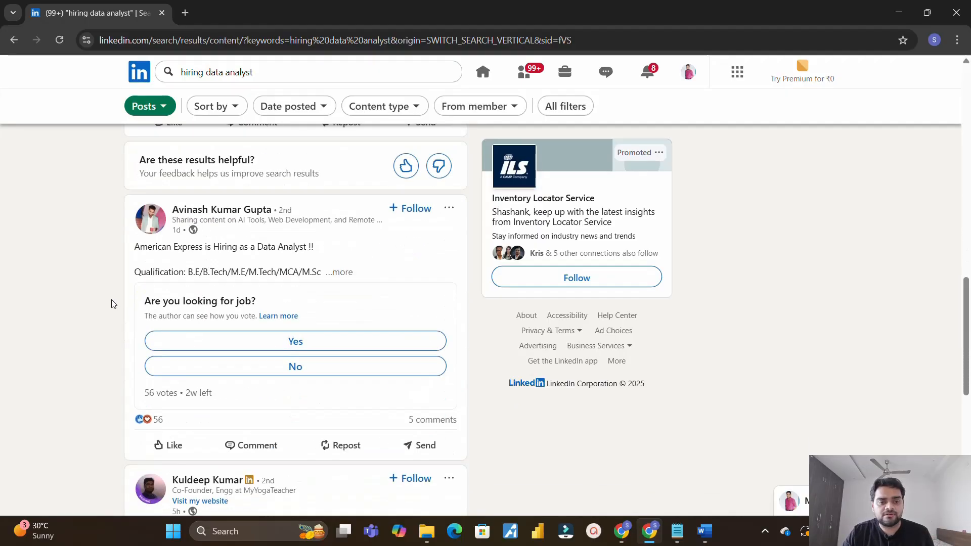
scroll(down, 3)
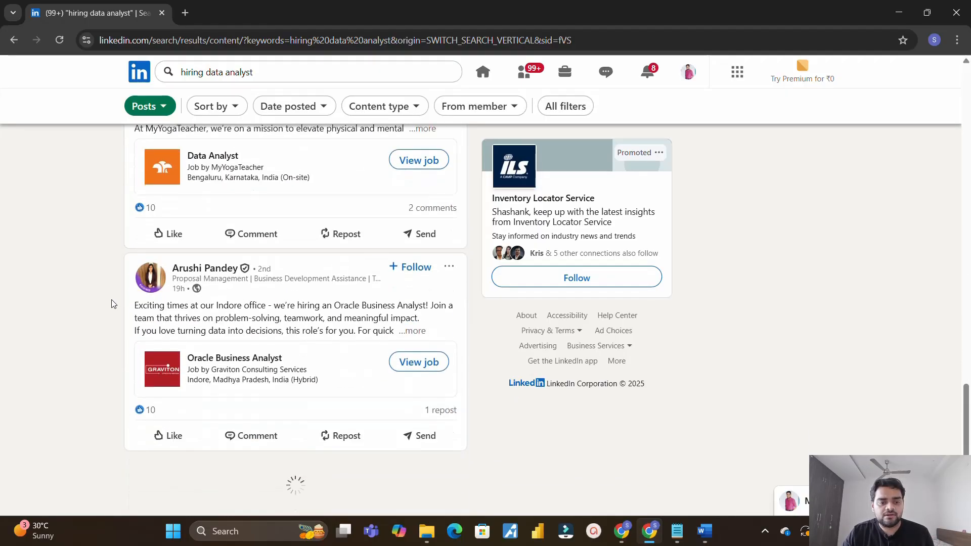
scroll(down, 3)
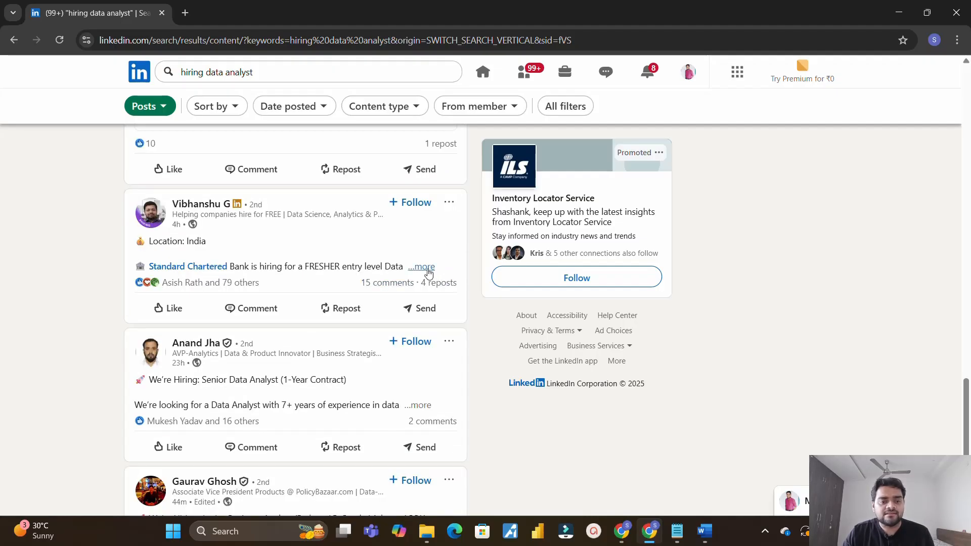
click(420, 267)
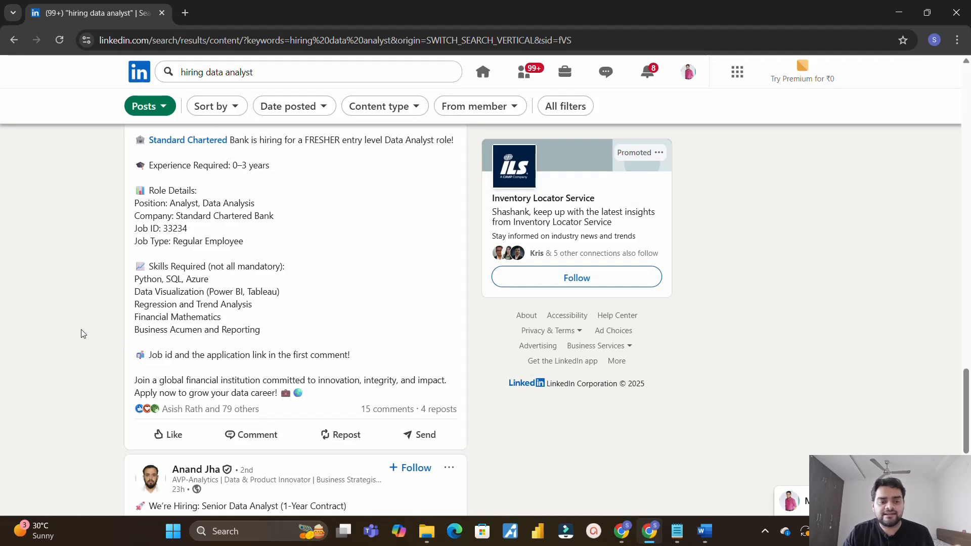
scroll(down, 3)
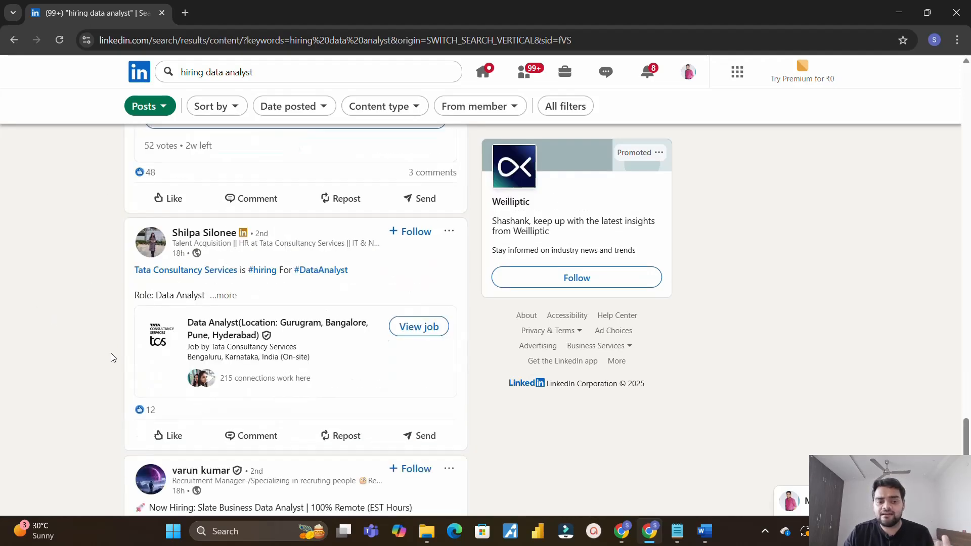
mouse_move(226, 259)
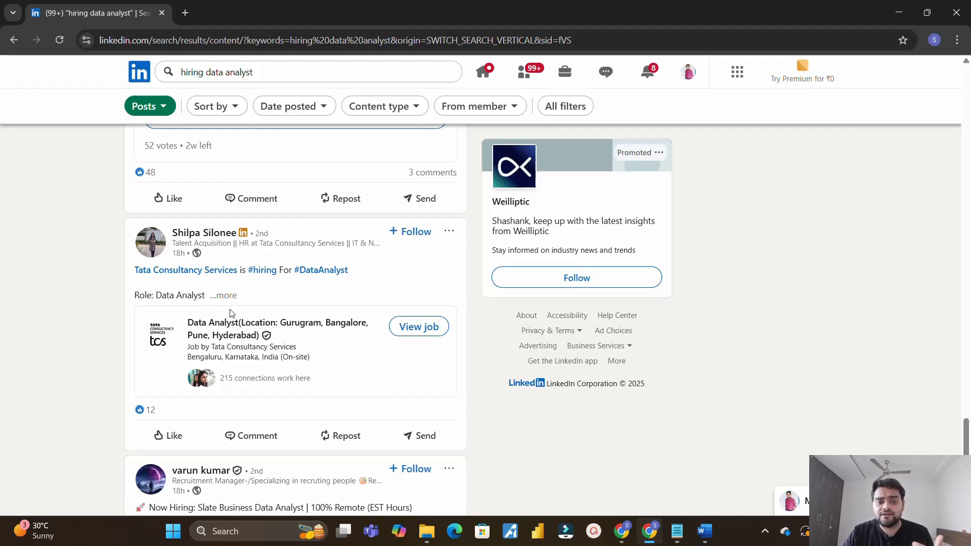
click(224, 295)
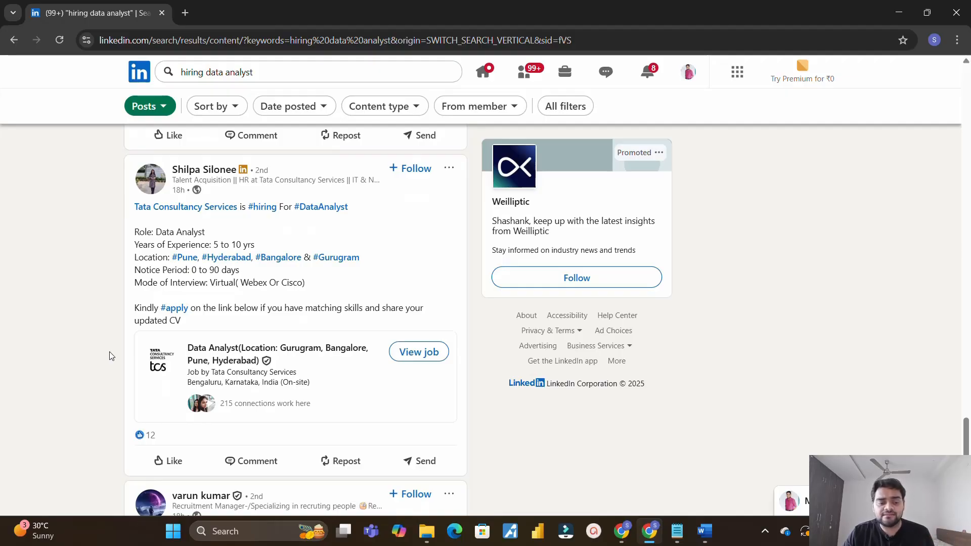
mouse_move(321, 286)
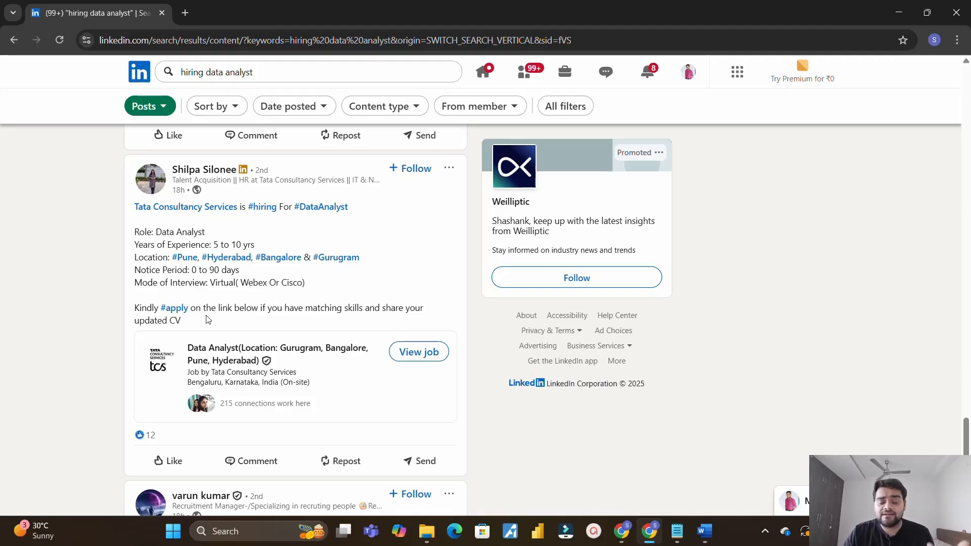
mouse_move(202, 175)
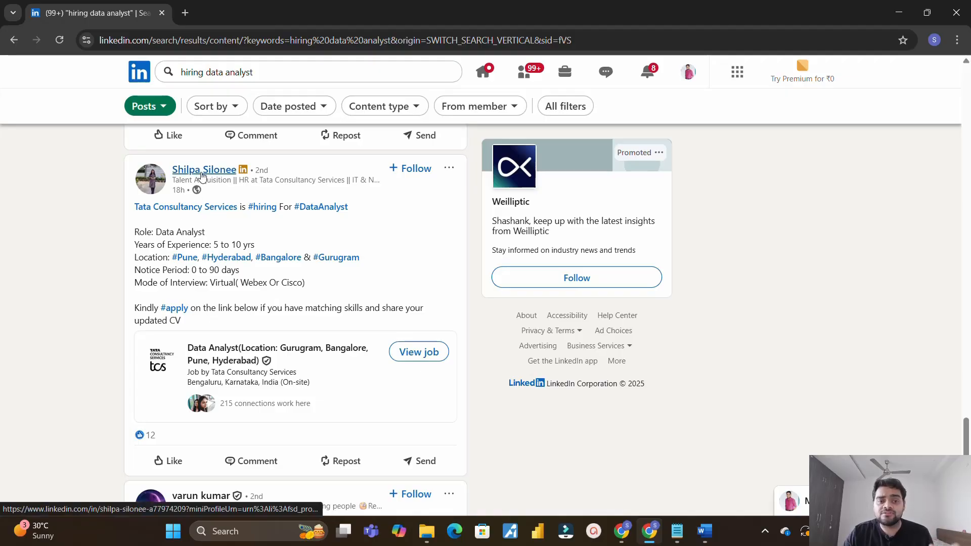
- View the TCS recruiter's profile and show all of their activity posts
click(203, 170)
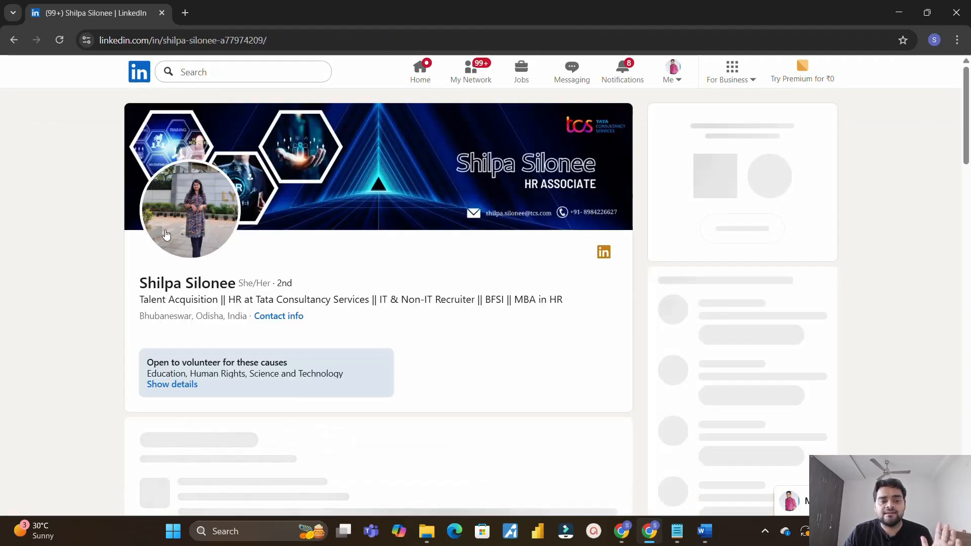
scroll(down, 3)
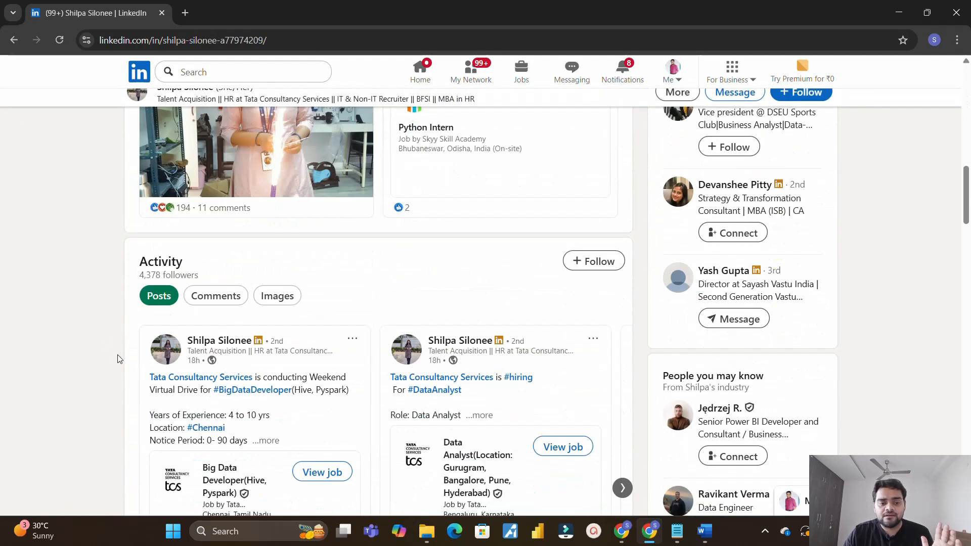
scroll(down, 3)
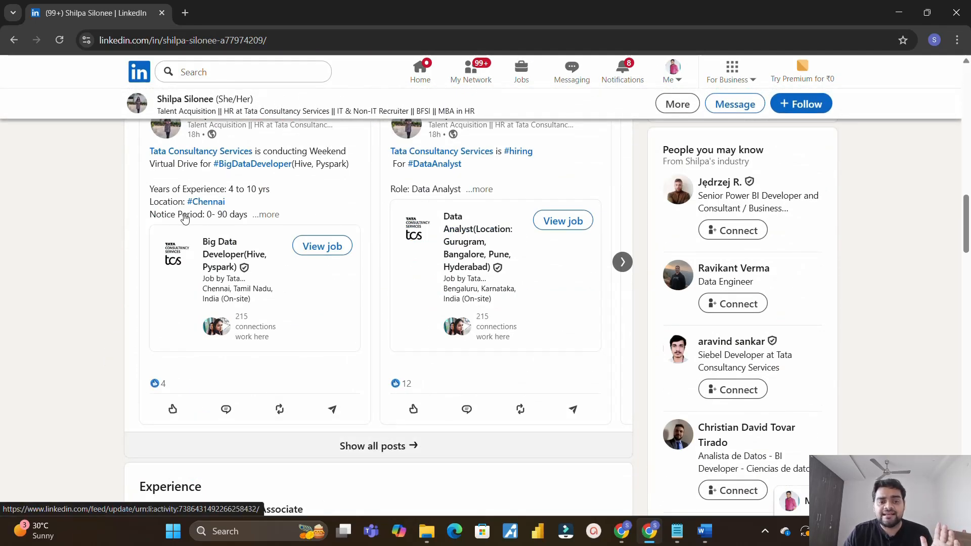
click(372, 446)
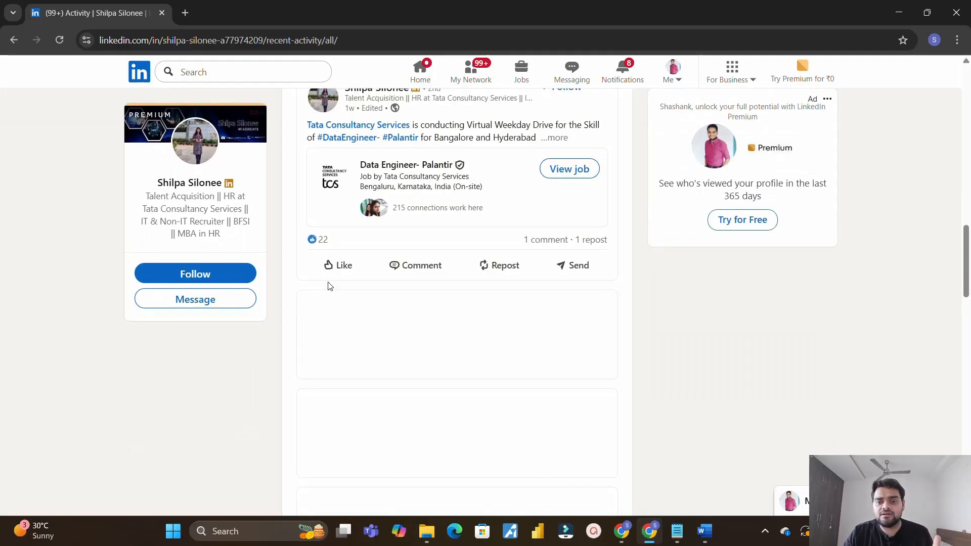
- Browse the recruiter's posted job openings, then return to the home feed
scroll(down, 3)
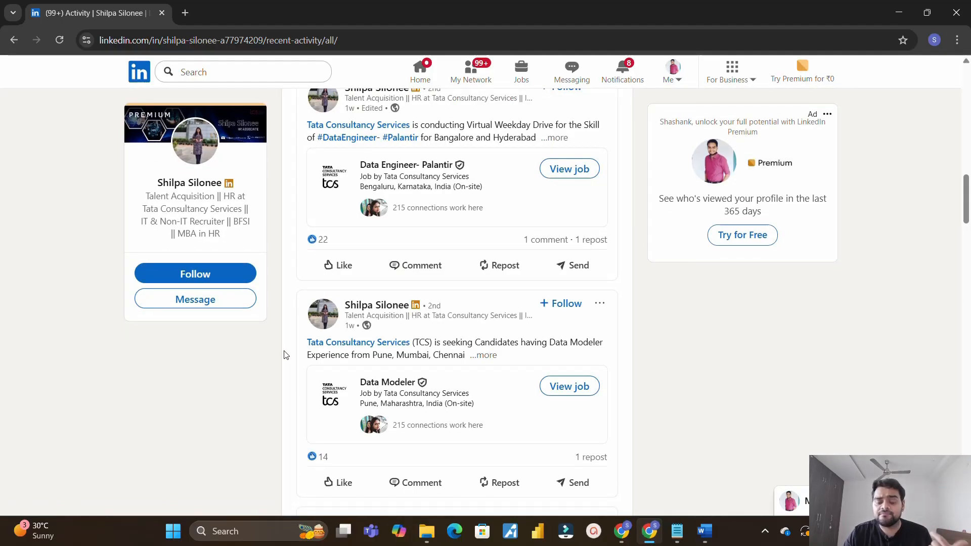
mouse_move(289, 354)
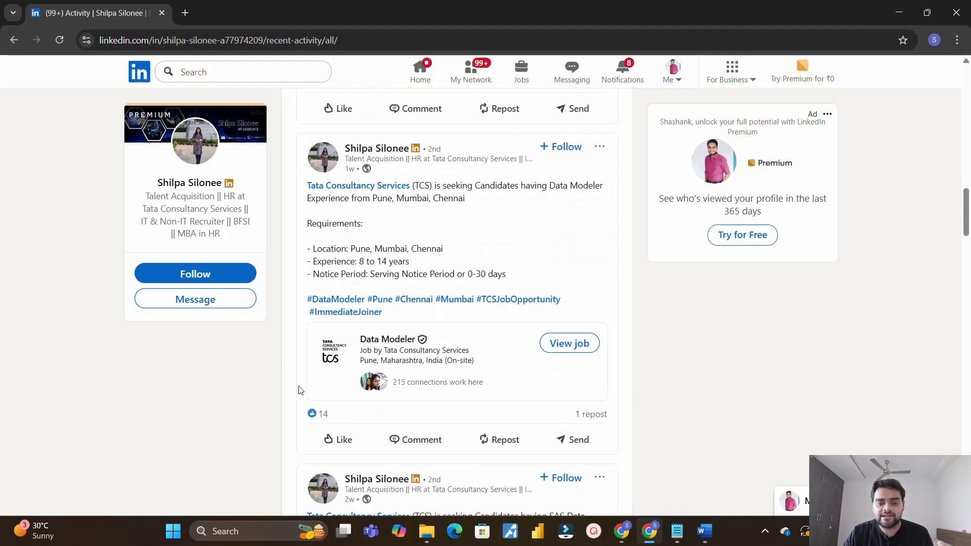
scroll(down, 3)
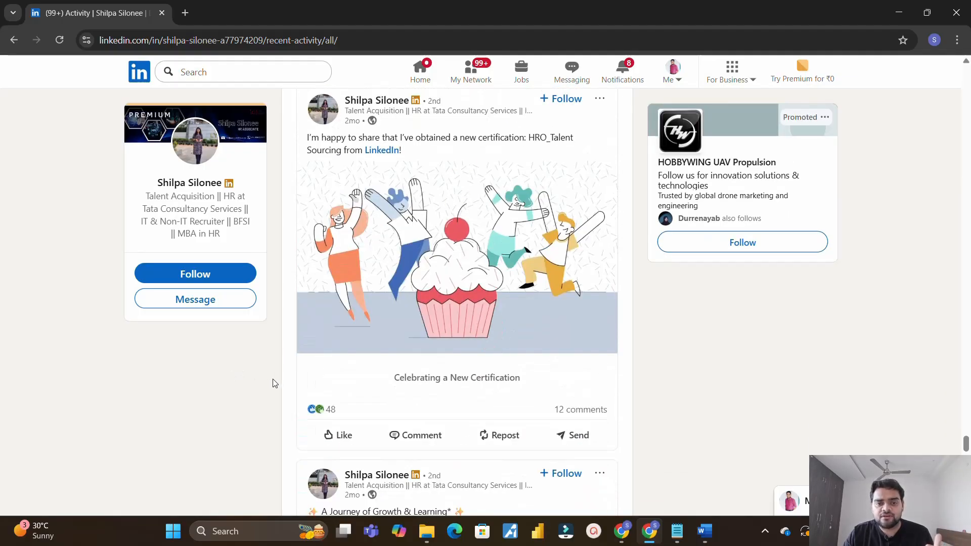
scroll(down, 3)
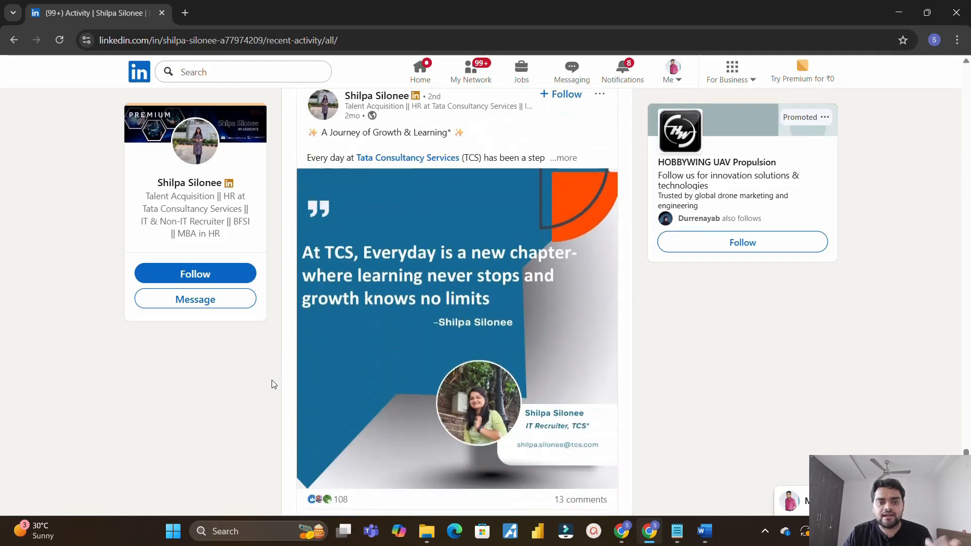
mouse_move(508, 143)
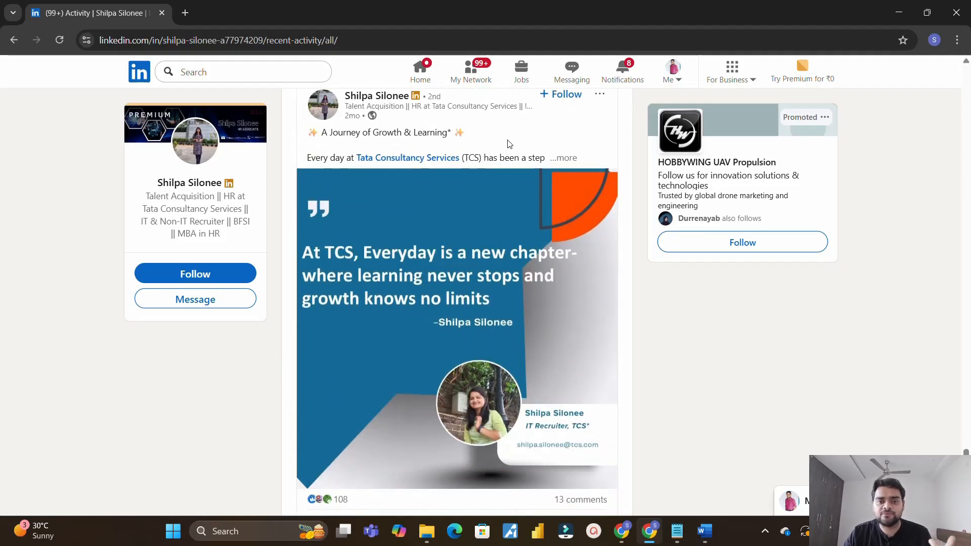
scroll(down, 3)
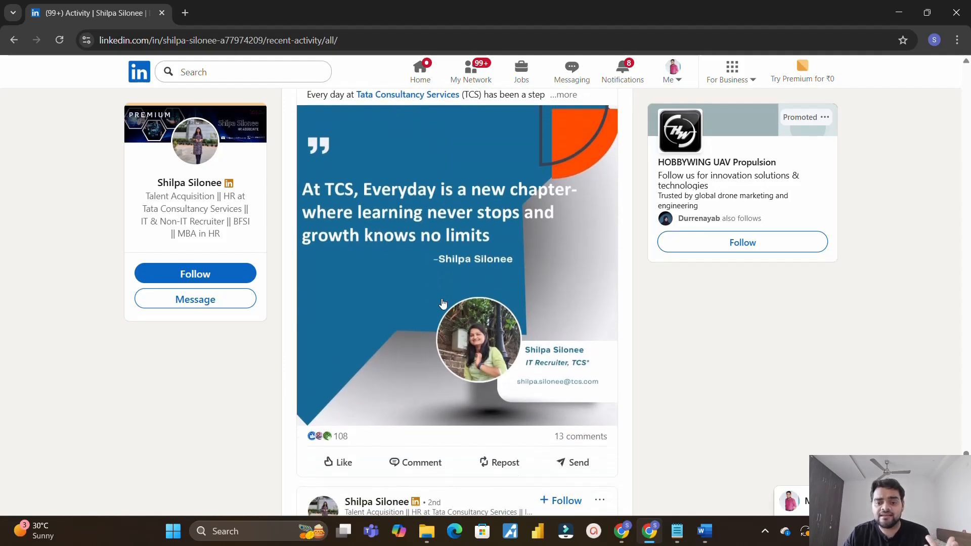
mouse_move(528, 396)
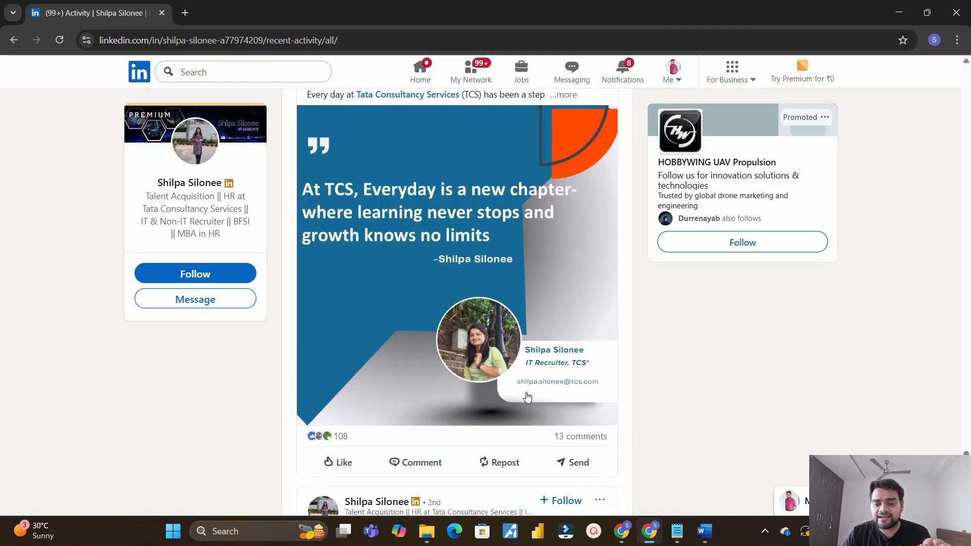
mouse_move(576, 397)
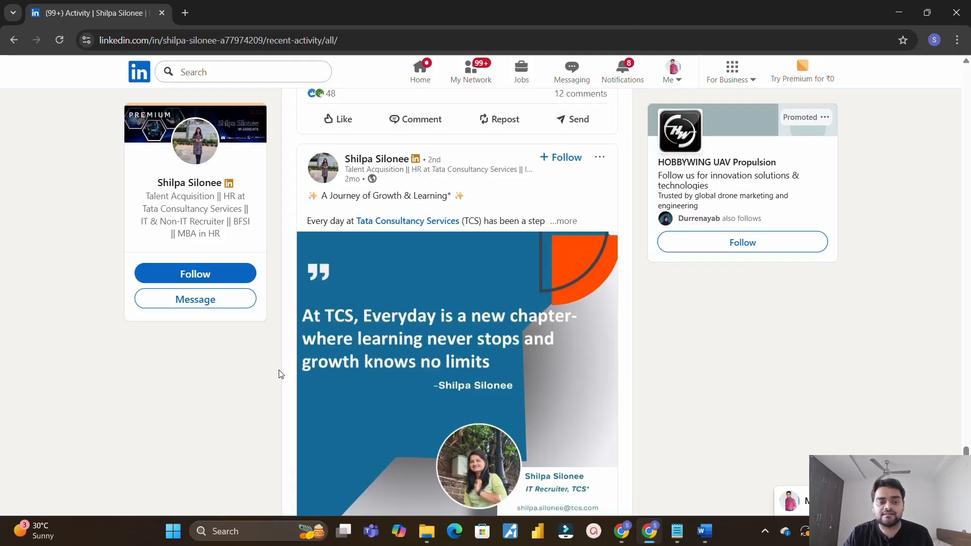
click(420, 66)
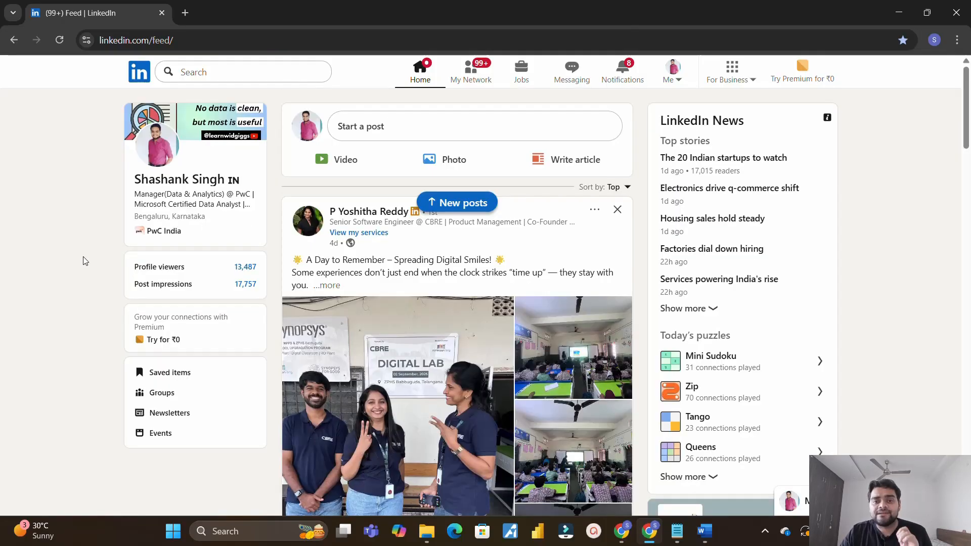
mouse_move(416, 75)
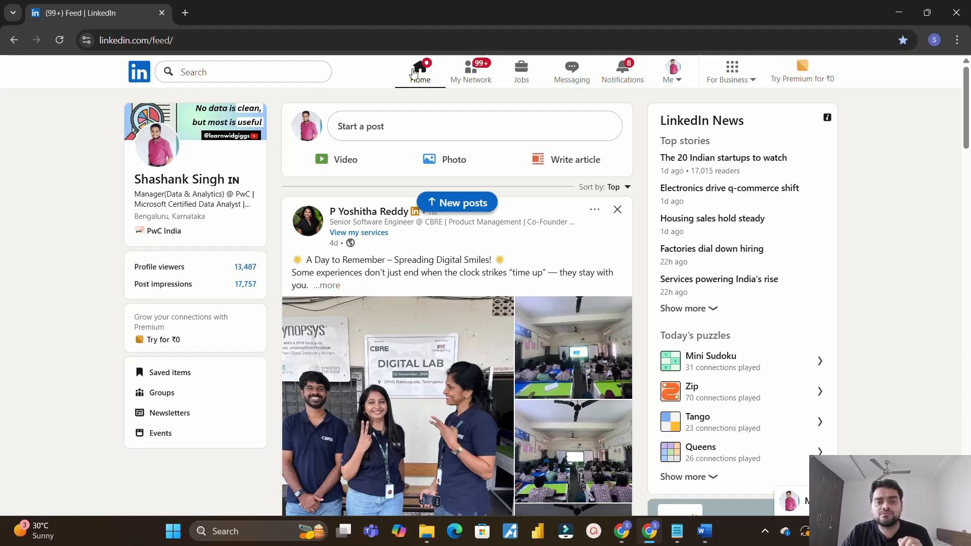
- Go to Jobs top picks showing the Manager BIG COE role at Eli Lilly
click(521, 69)
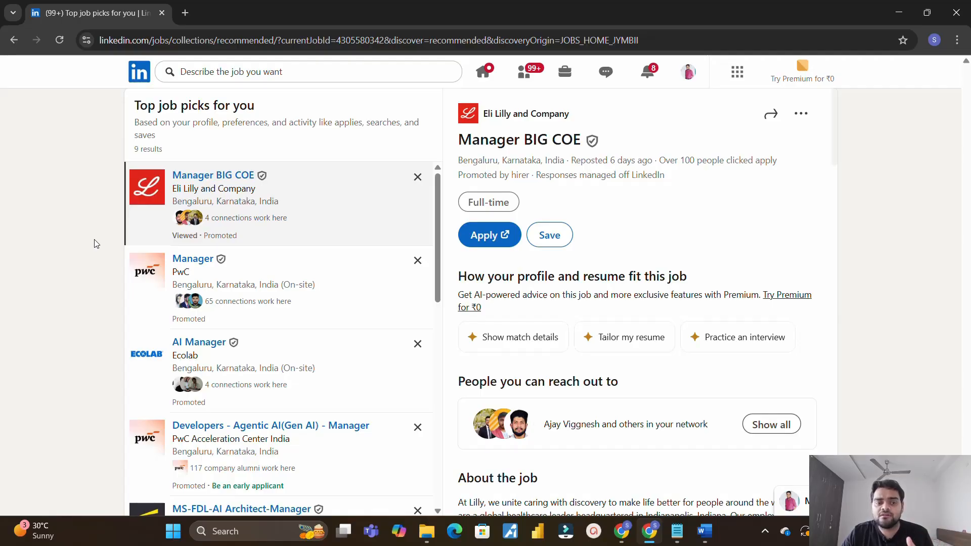
mouse_move(89, 327)
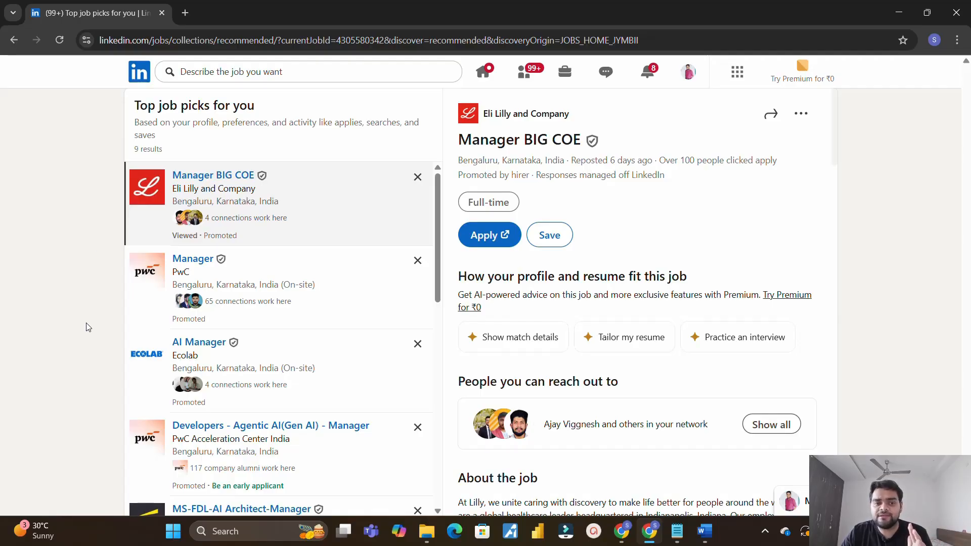
mouse_move(573, 218)
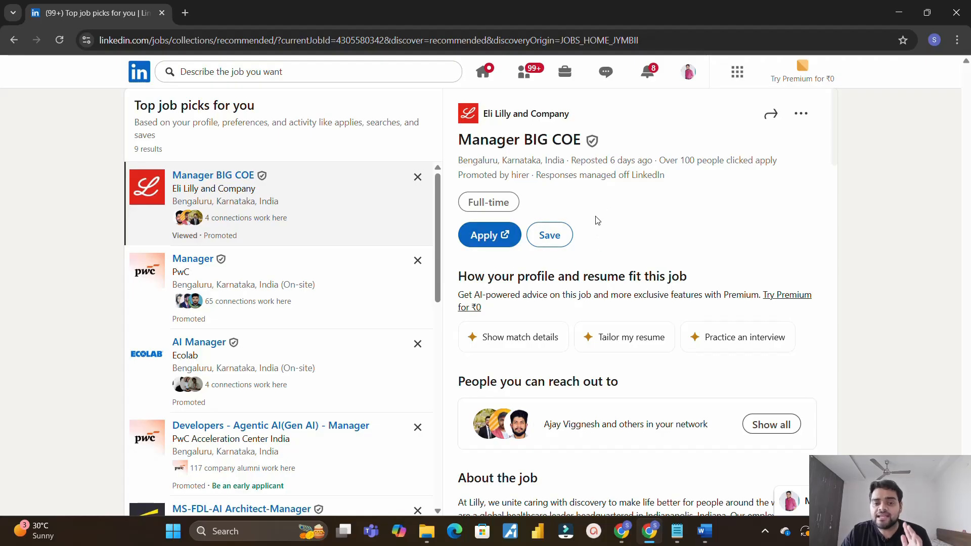
mouse_move(598, 236)
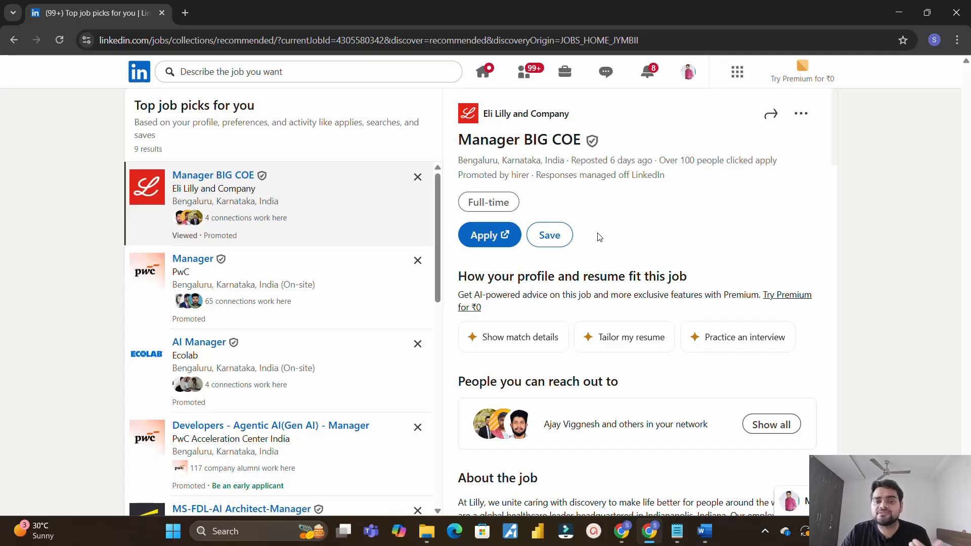
mouse_move(479, 217)
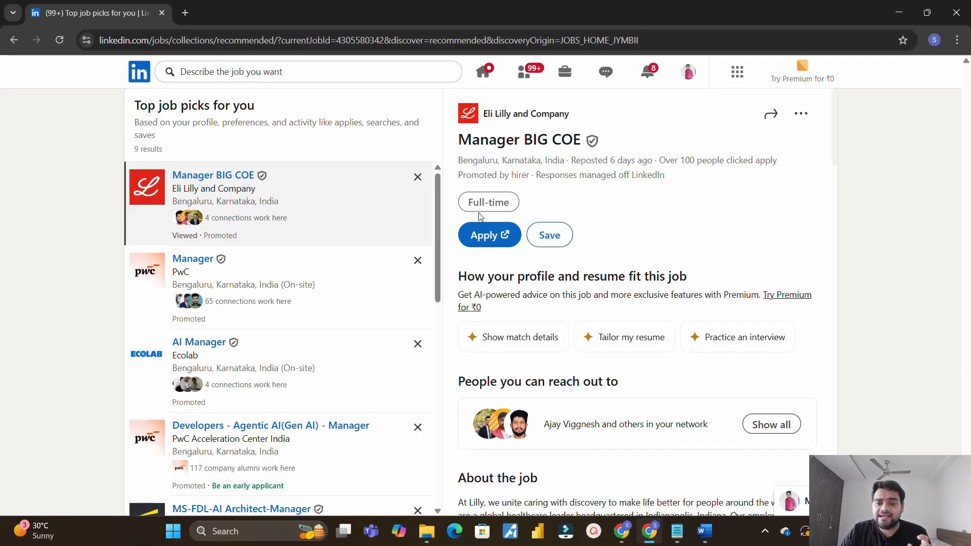
mouse_move(506, 221)
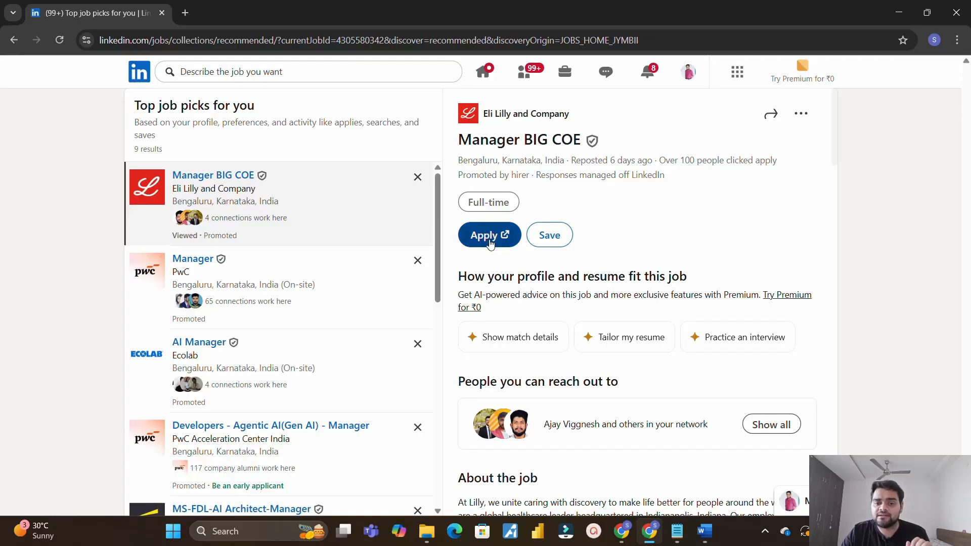
- Use Apply to reach the Lilly Careers Manager BIG COE Bangalore posting
click(489, 234)
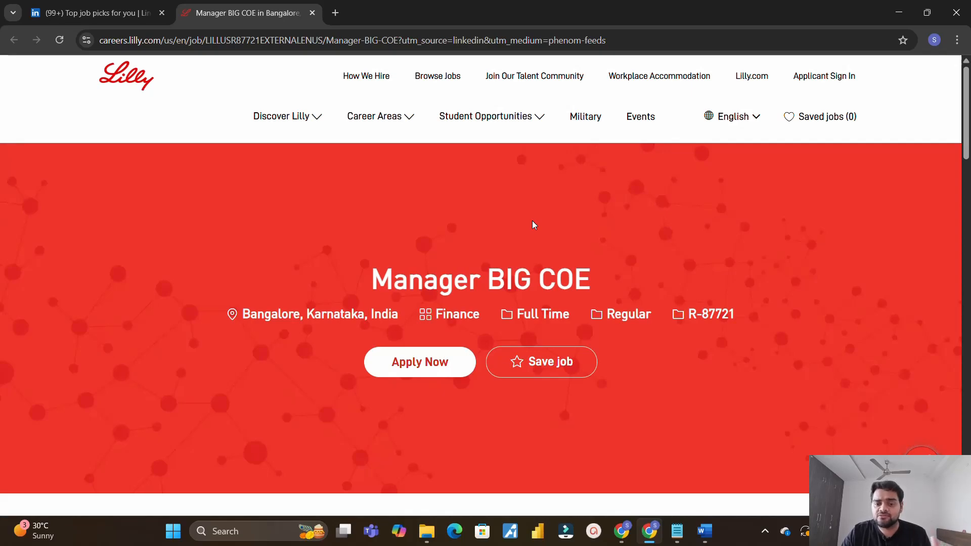
mouse_move(819, 85)
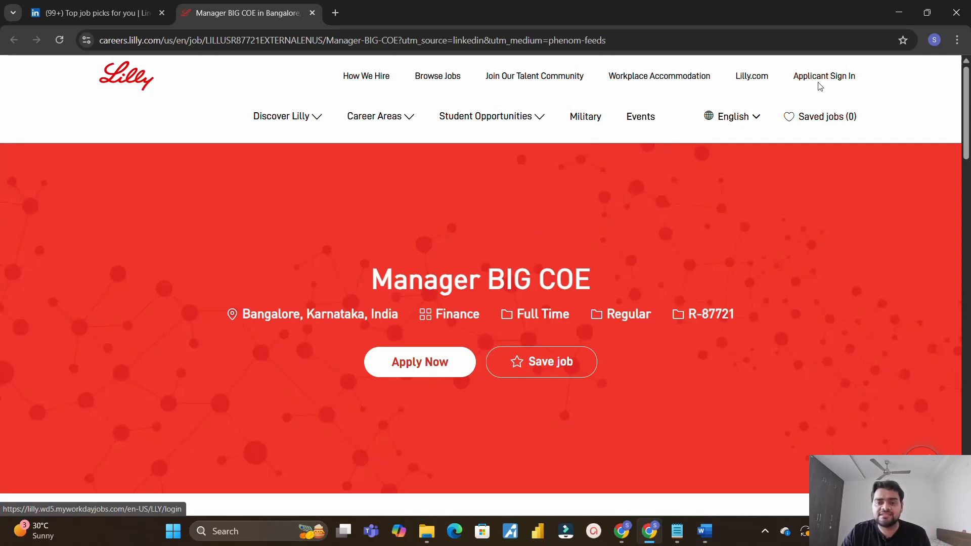
mouse_move(315, 360)
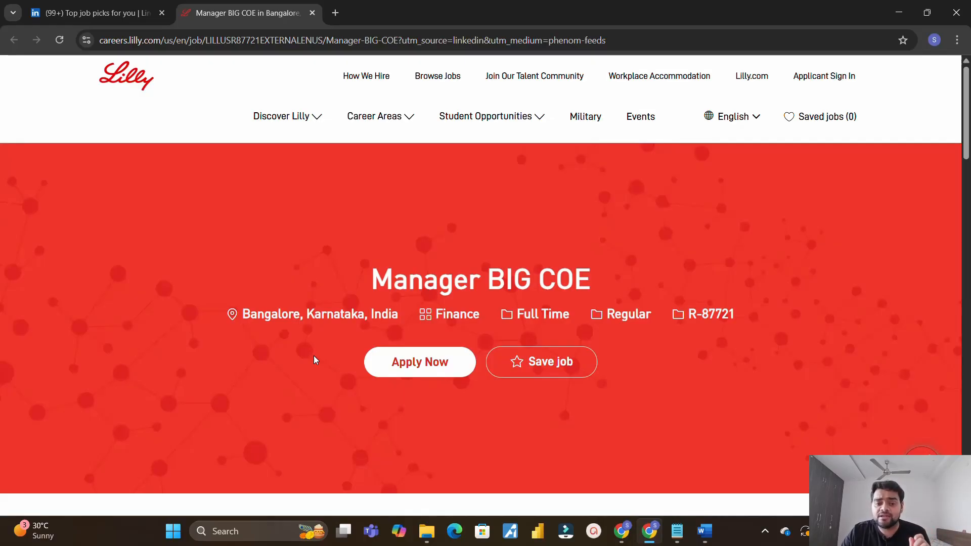
mouse_move(318, 361)
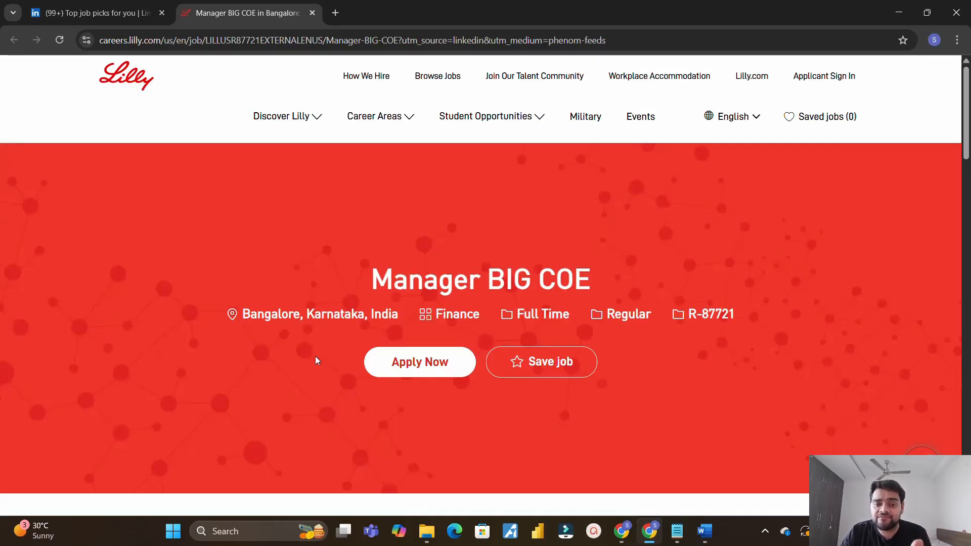
- Show the Sample Resume_2025 document in Word, highlighting the header phone number
click(704, 531)
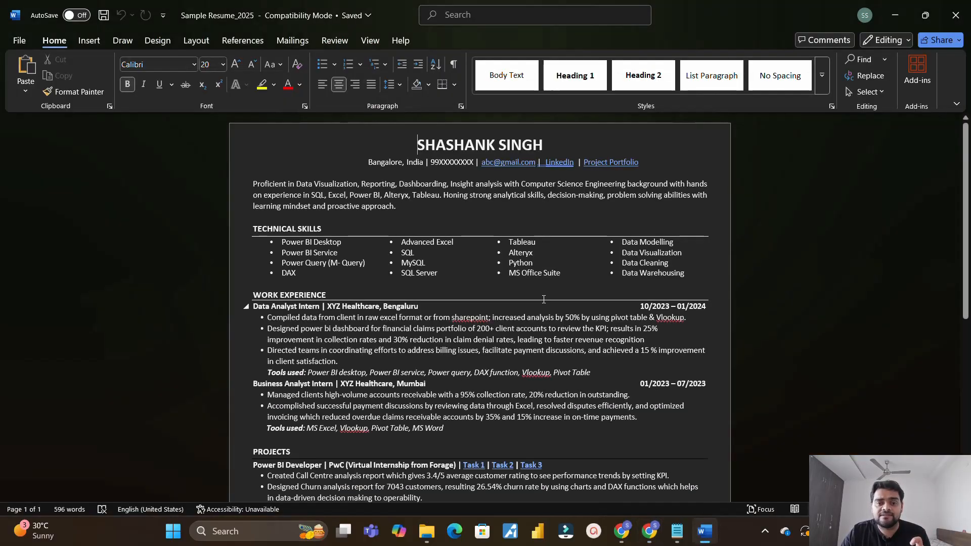
mouse_move(484, 165)
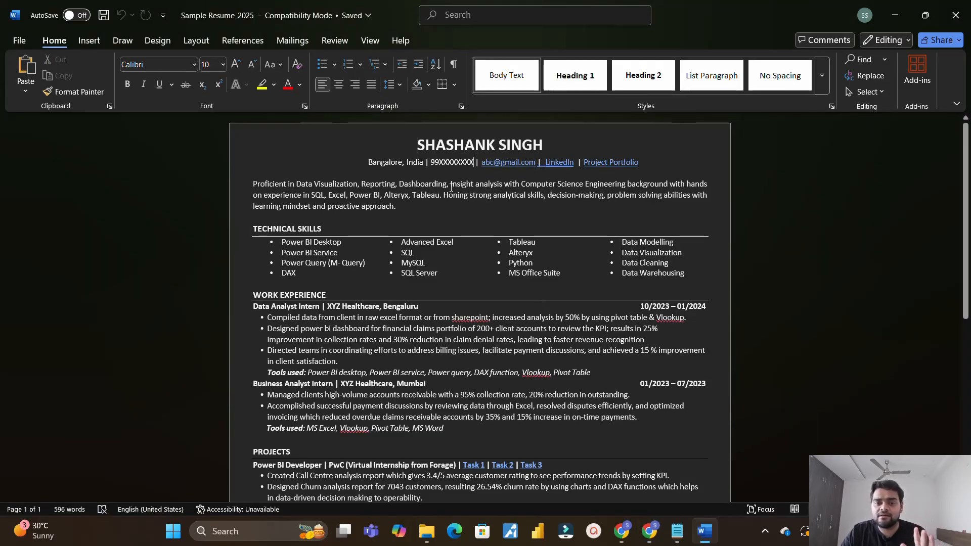
click(650, 530)
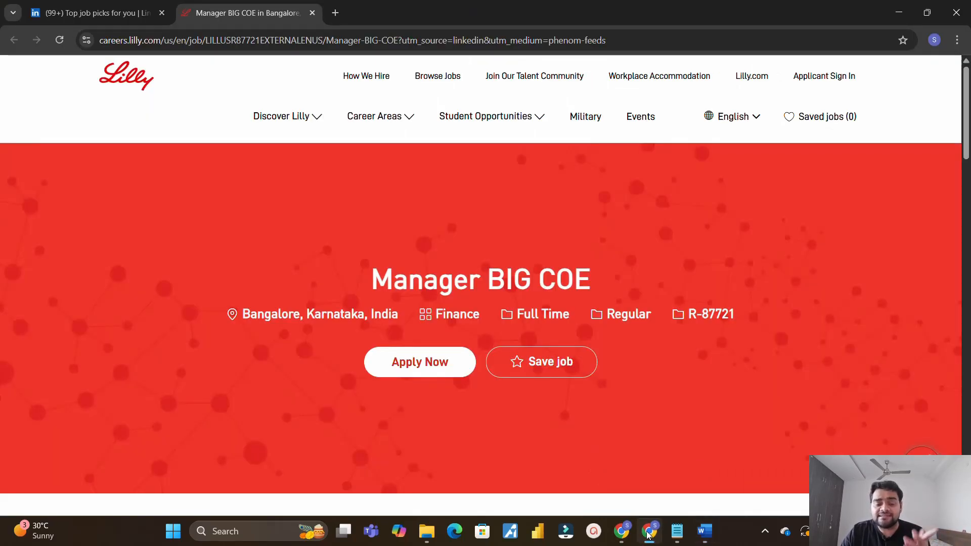
click(703, 530)
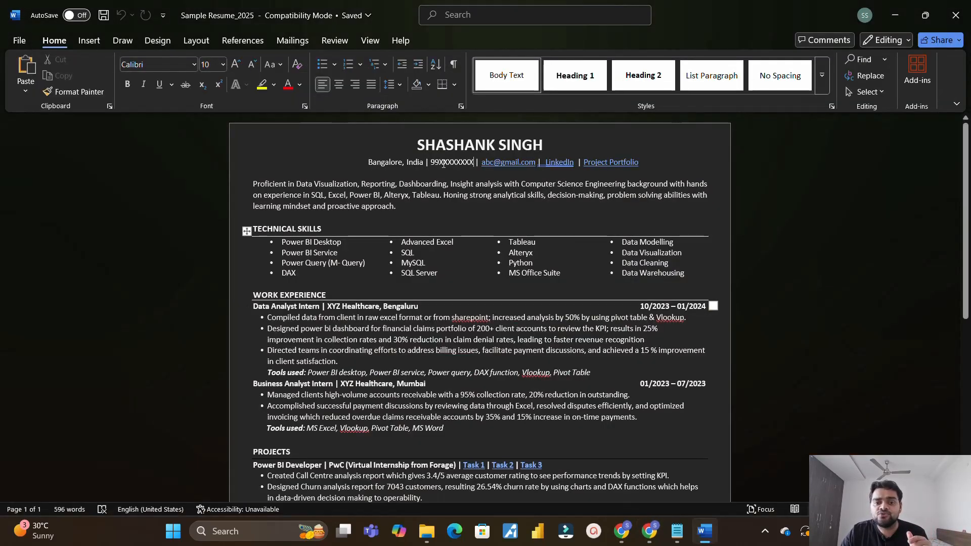
double_click(451, 162)
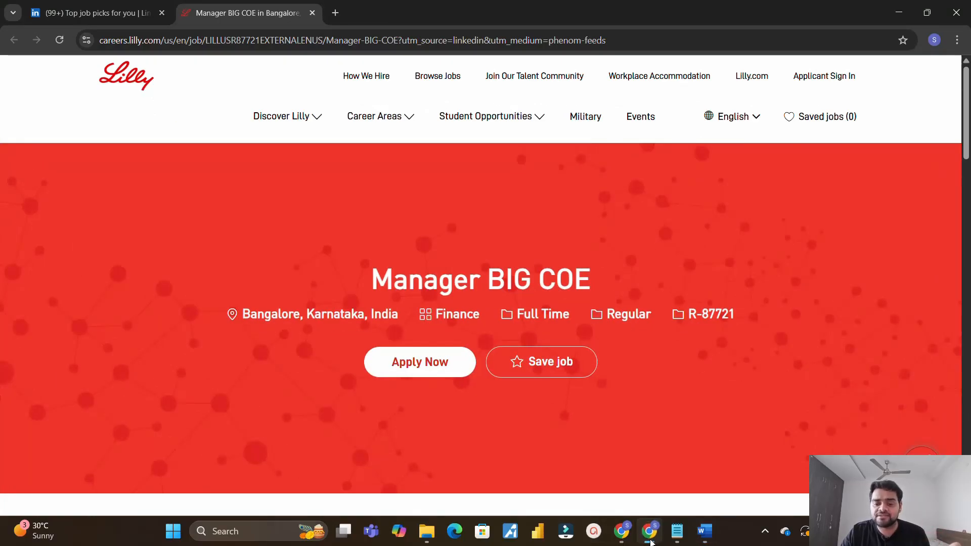
click(704, 532)
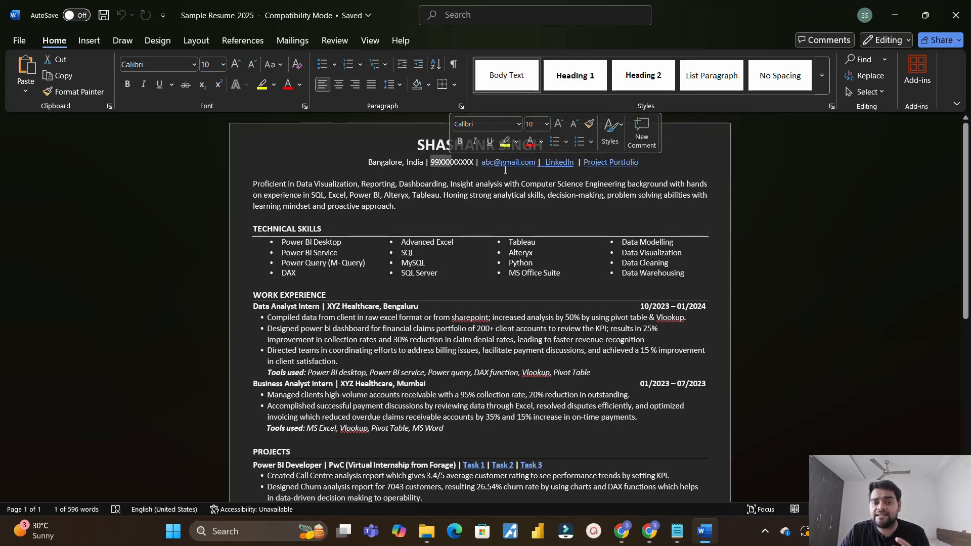
mouse_move(447, 172)
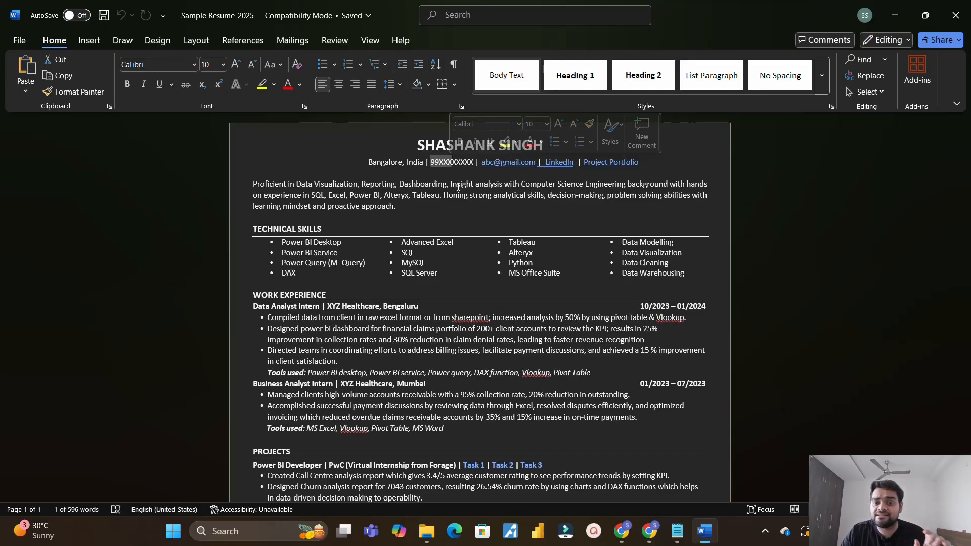
click(473, 212)
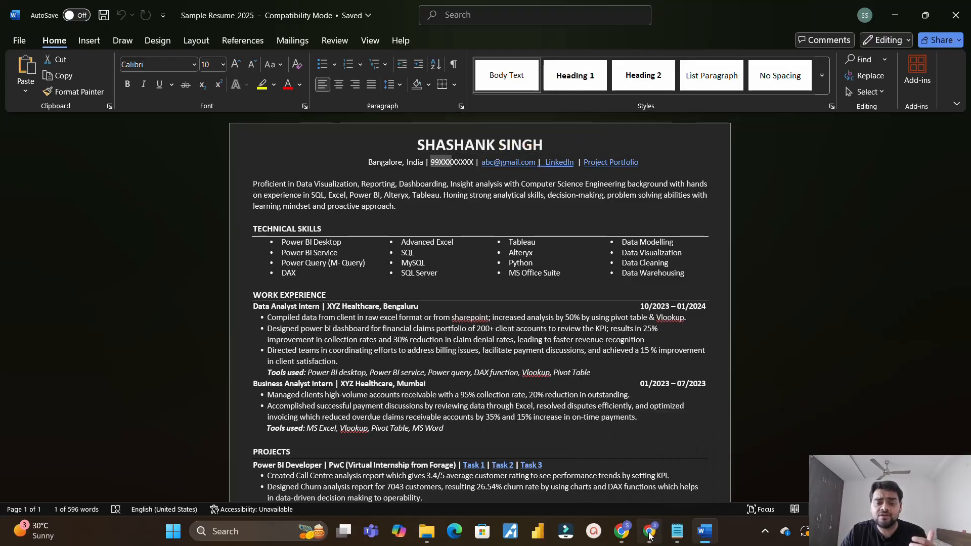
- From the LinkedIn job listing, browse Eli Lilly and Company's People list of employees
click(650, 530)
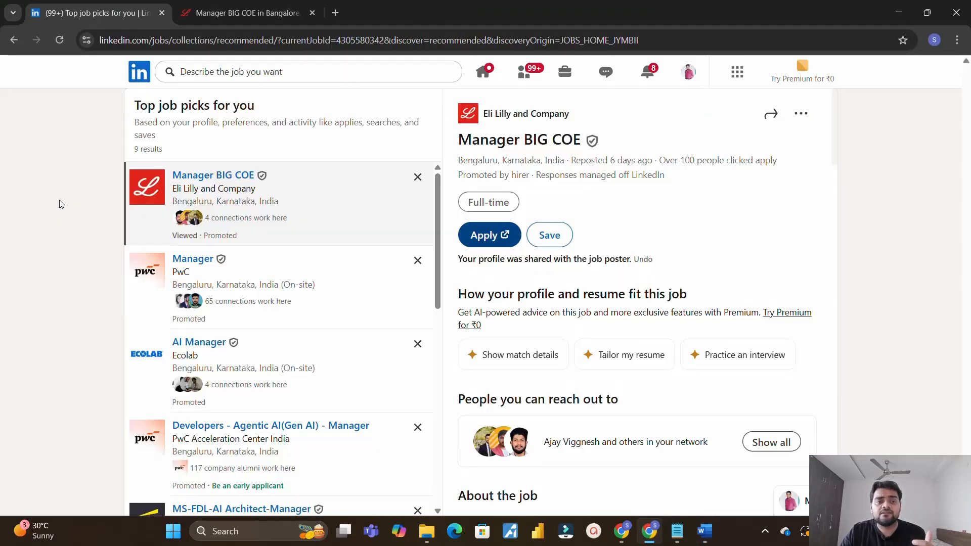
mouse_move(89, 217)
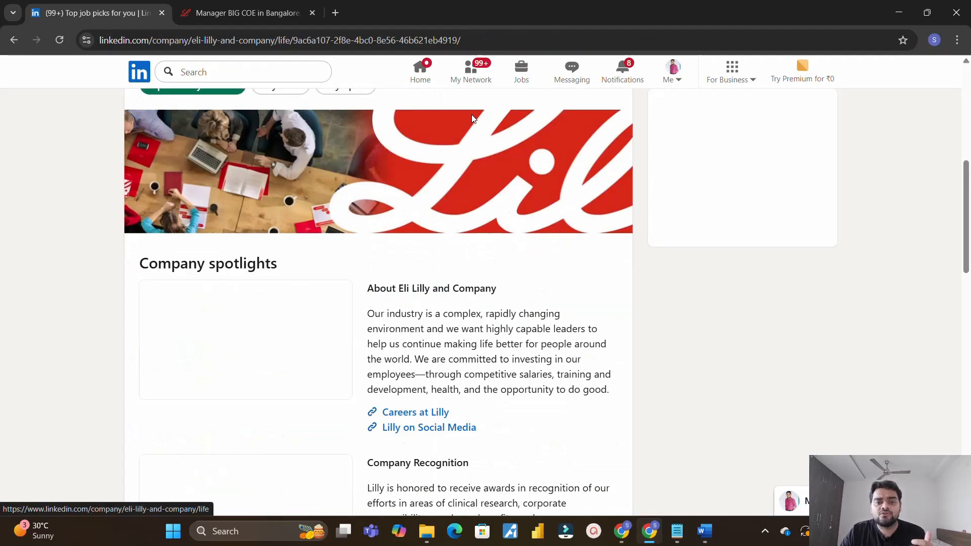
click(426, 135)
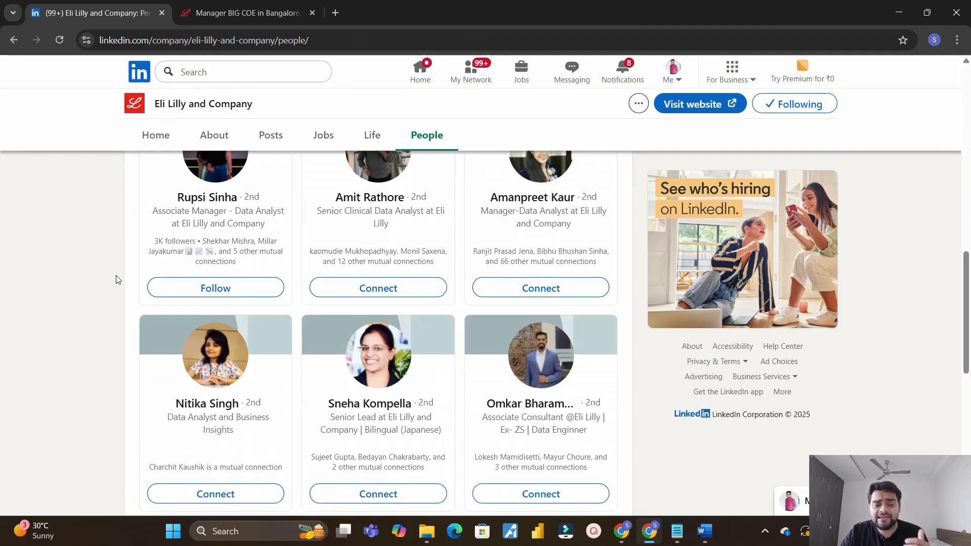
scroll(up, 3)
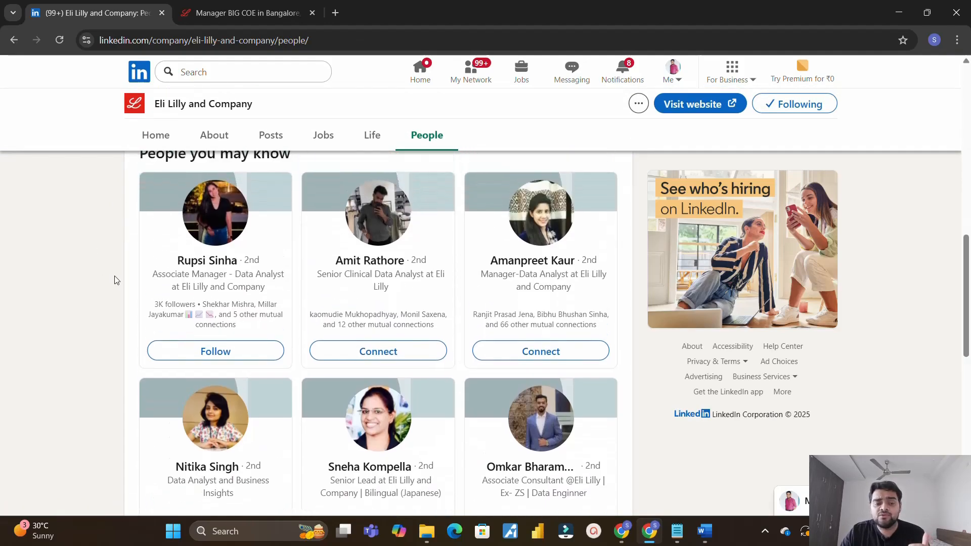
scroll(down, 3)
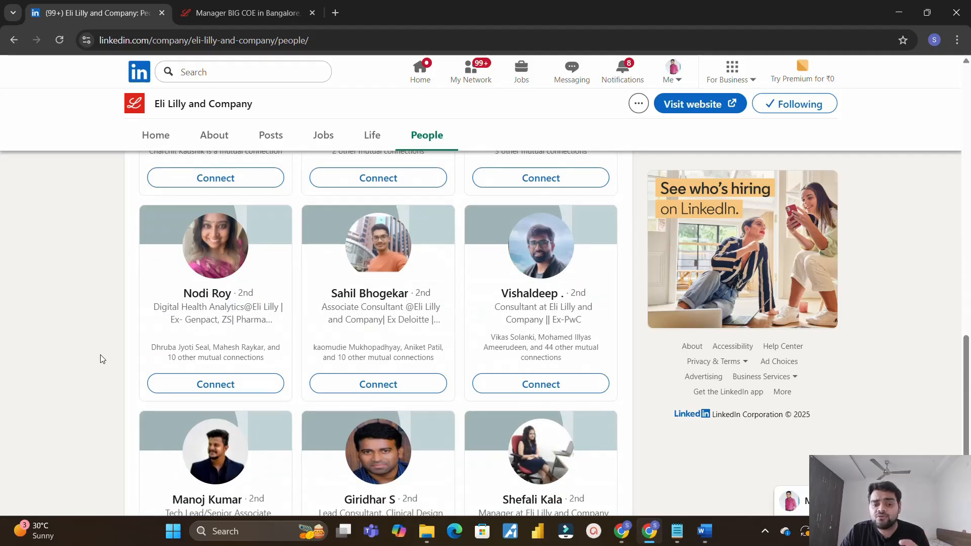
scroll(down, 3)
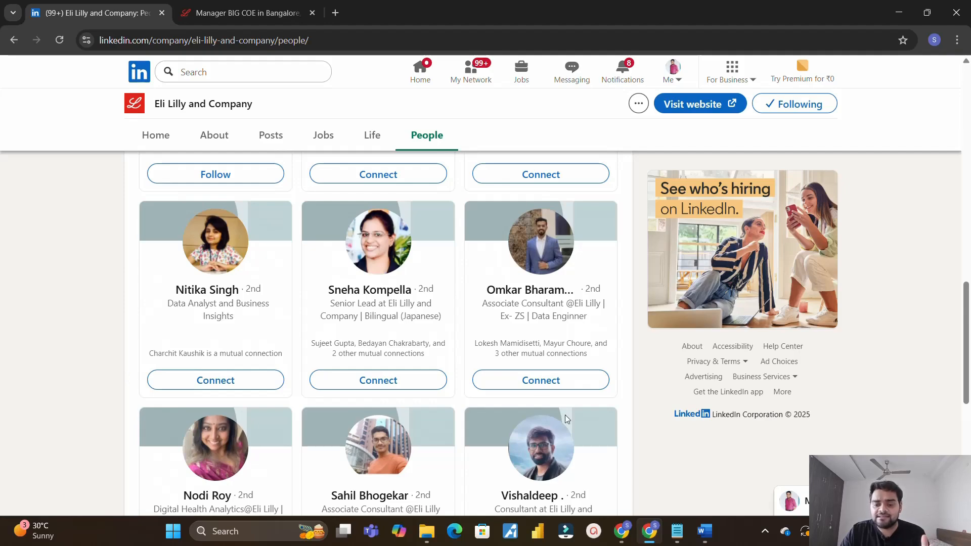
- Show the referral template in a maximized Notepad window and highlight its subject line
click(676, 530)
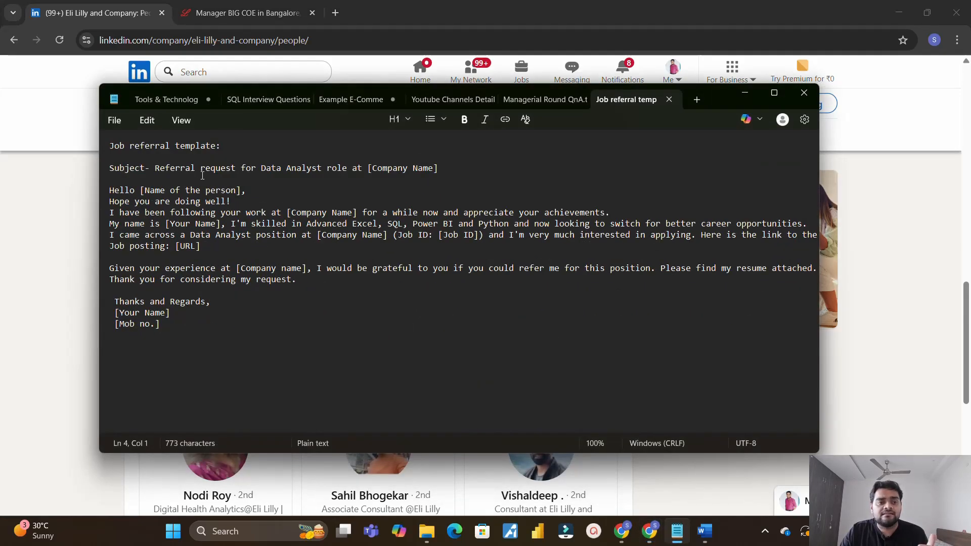
triple_click(164, 146)
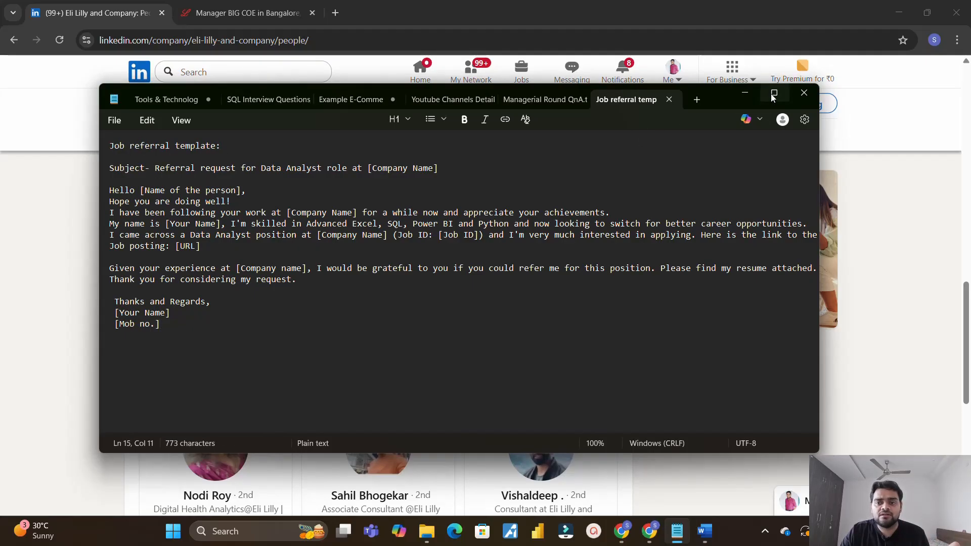
click(774, 92)
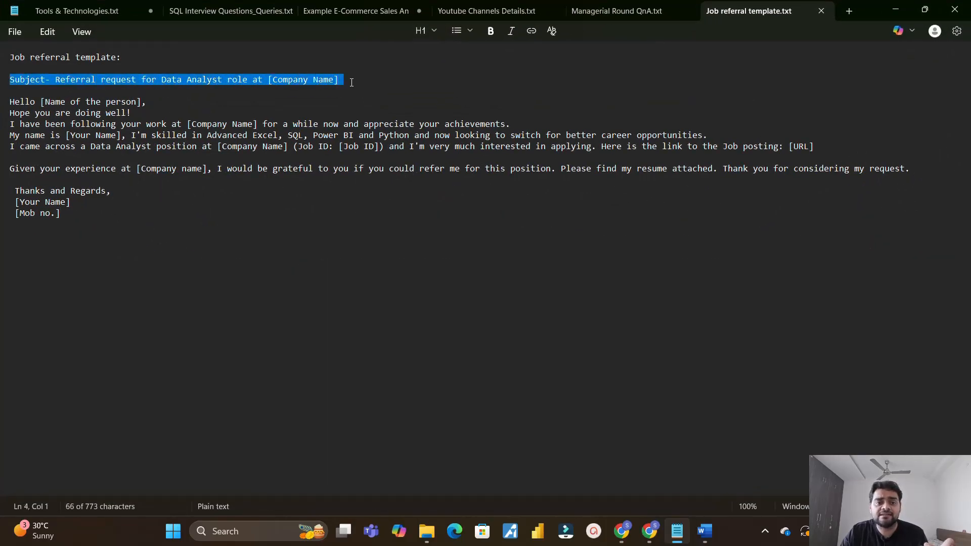
click(350, 79)
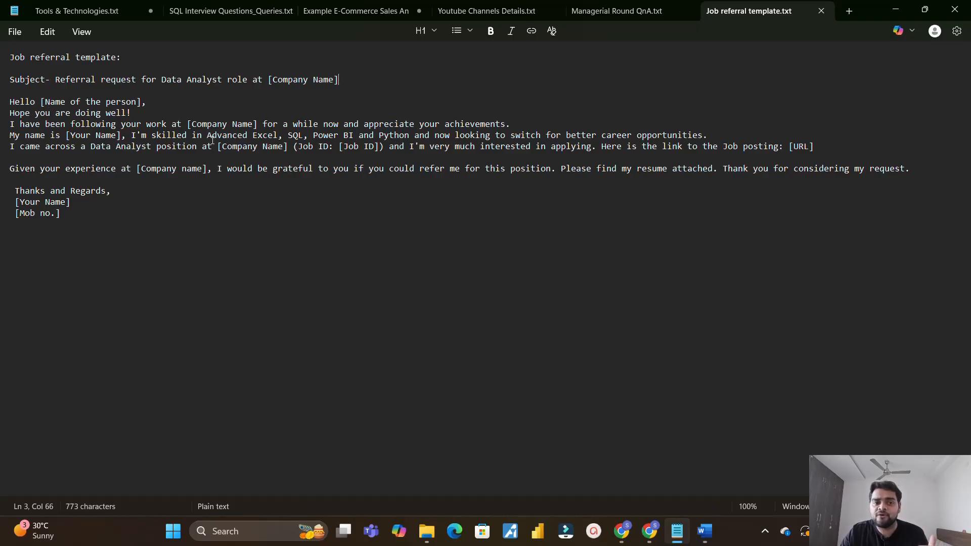
mouse_move(326, 123)
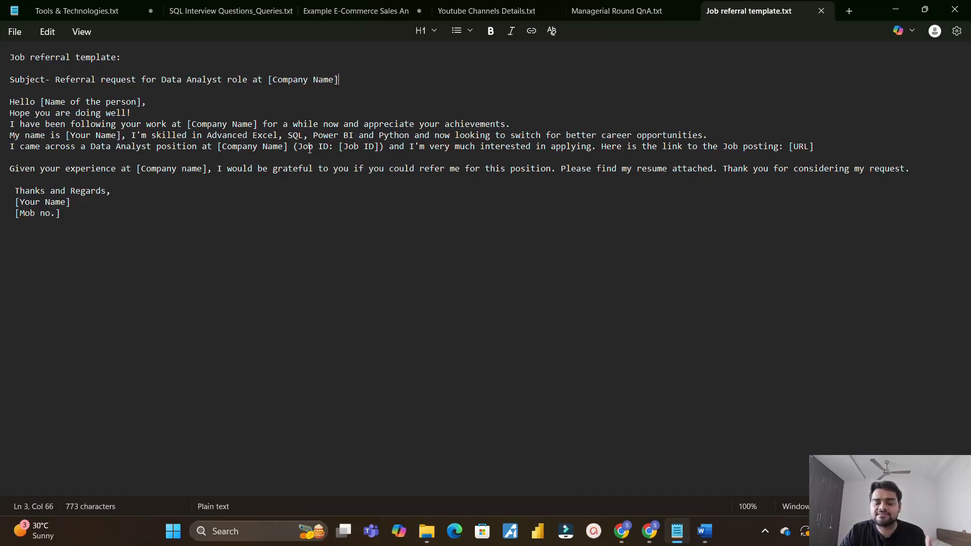
mouse_move(388, 160)
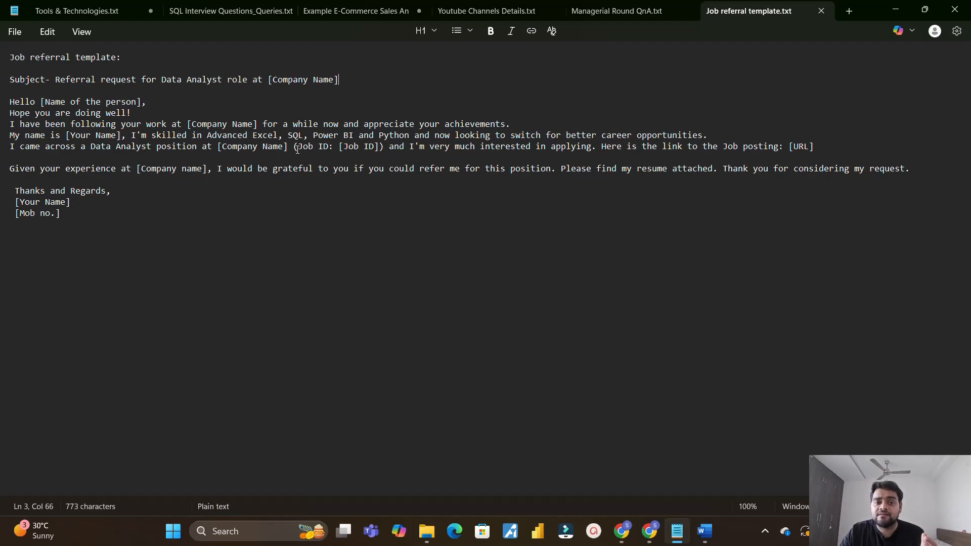
- Highlight the Job ID, posting URL and referral request placeholders in the template
drag(297, 146, 366, 146)
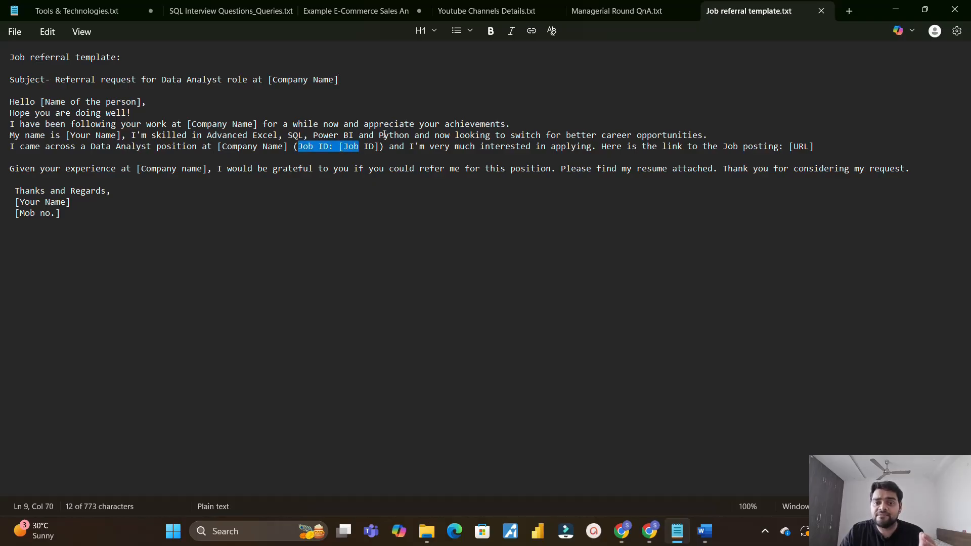
drag(602, 146, 782, 146)
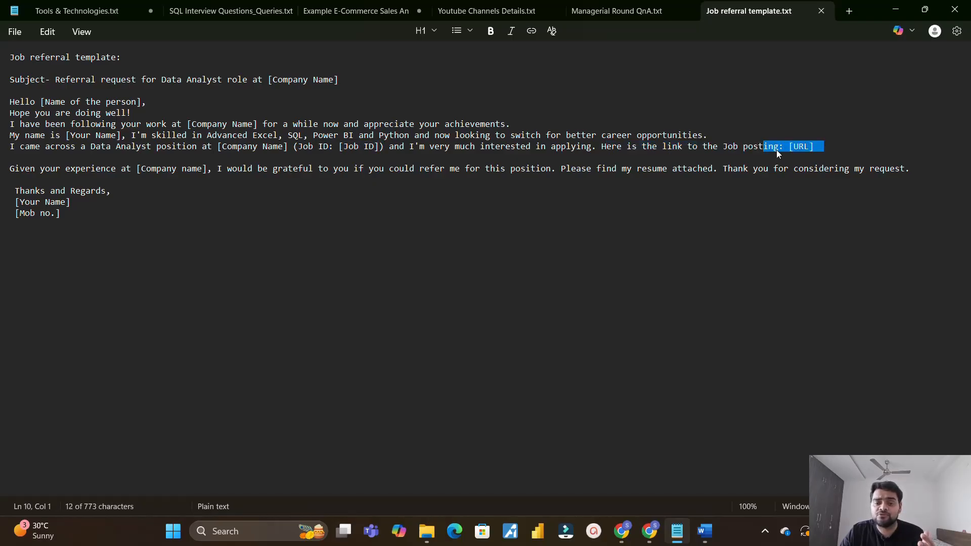
click(483, 146)
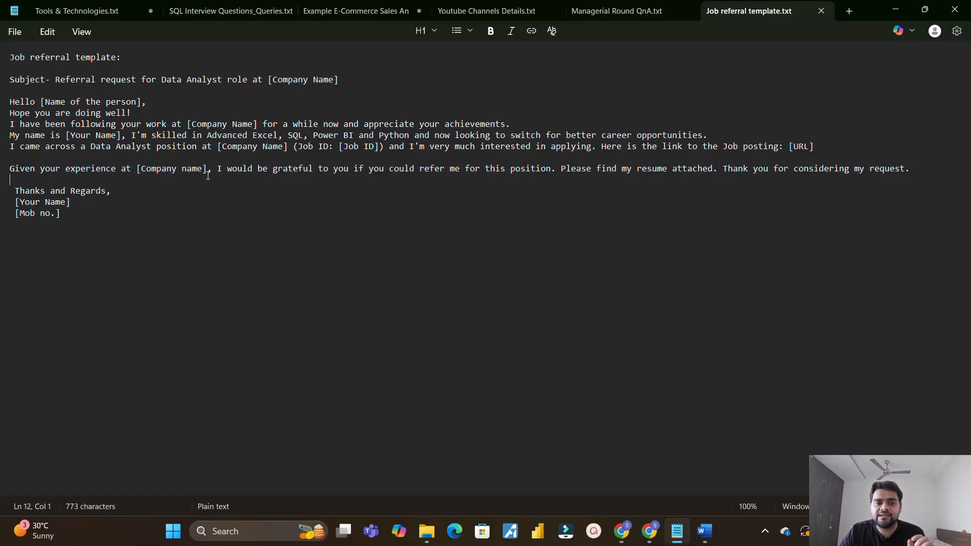
drag(231, 168, 489, 168)
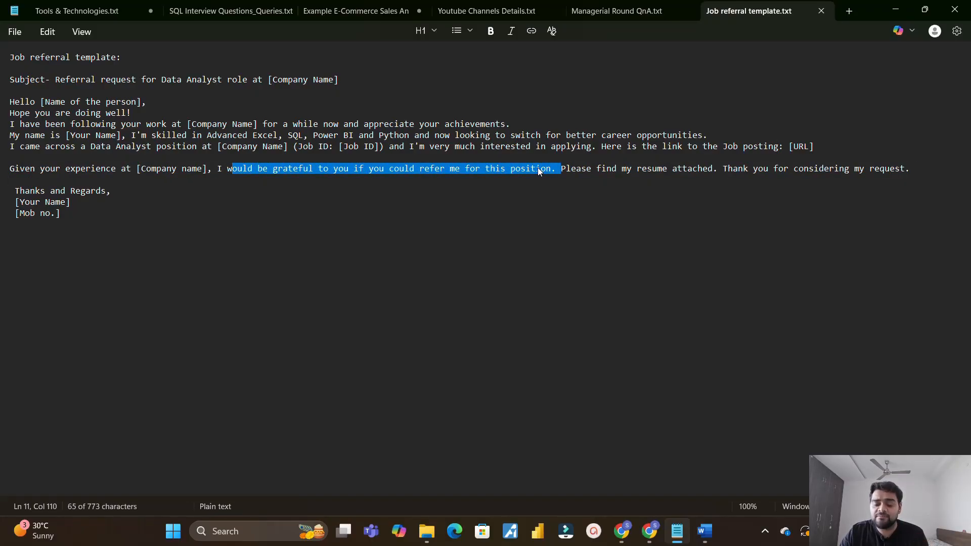
mouse_move(649, 176)
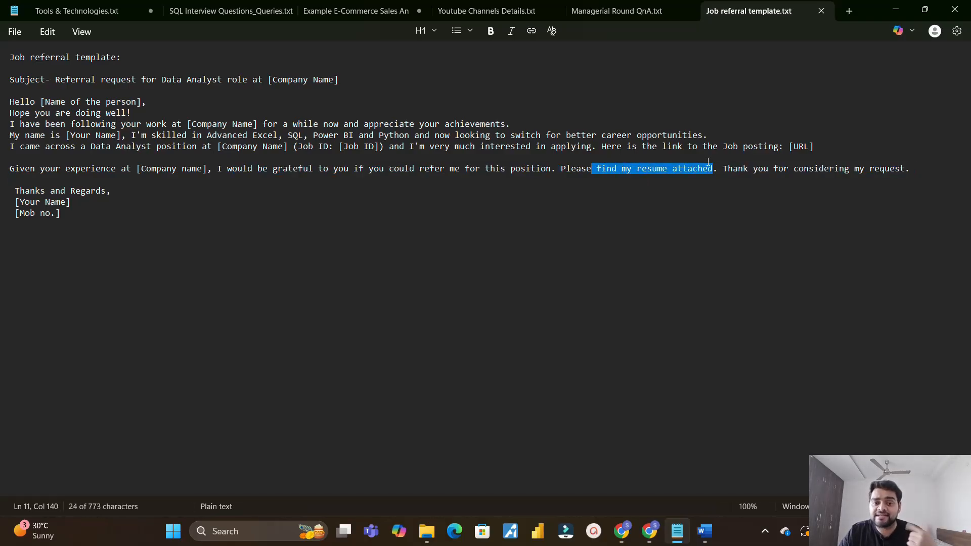
click(704, 531)
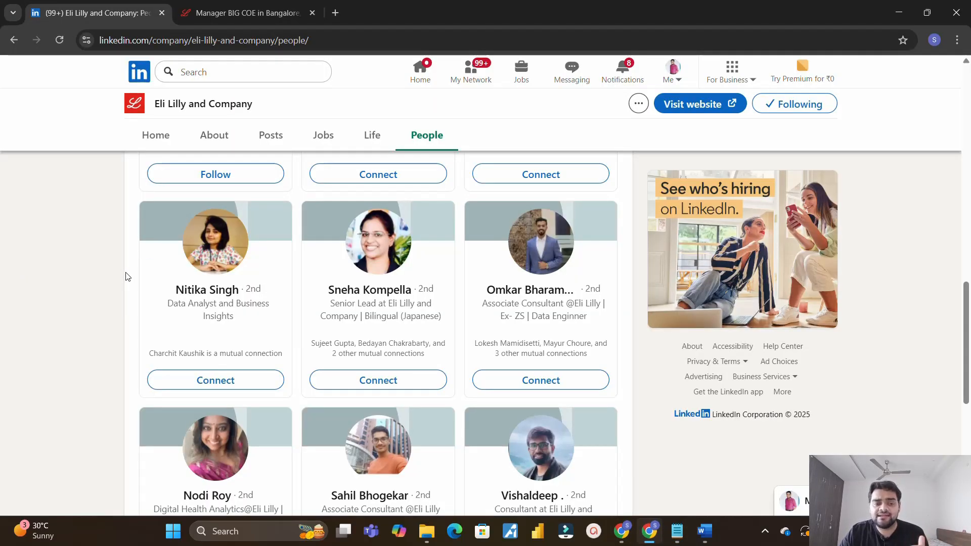
- Compare the Lilly careers job page with the People list, then go to the home feed
click(246, 13)
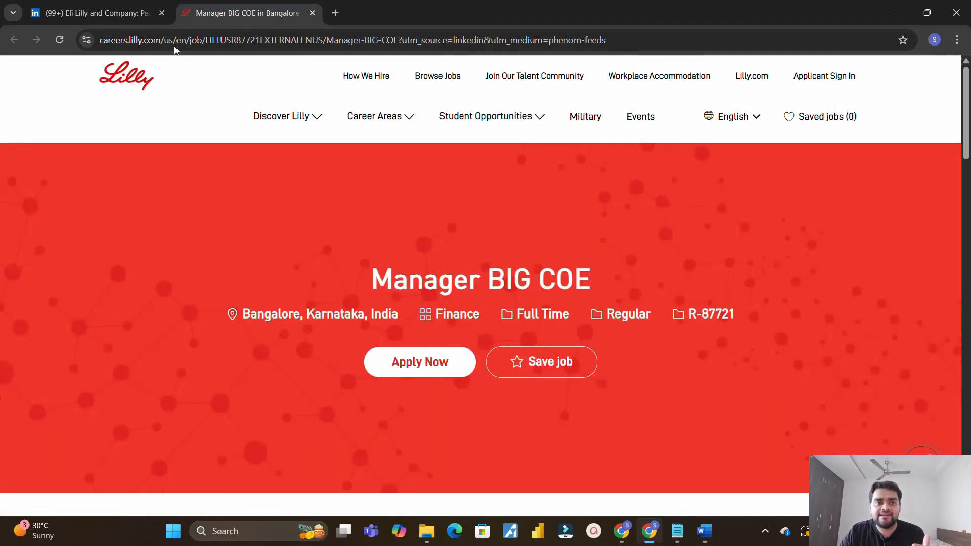
click(91, 13)
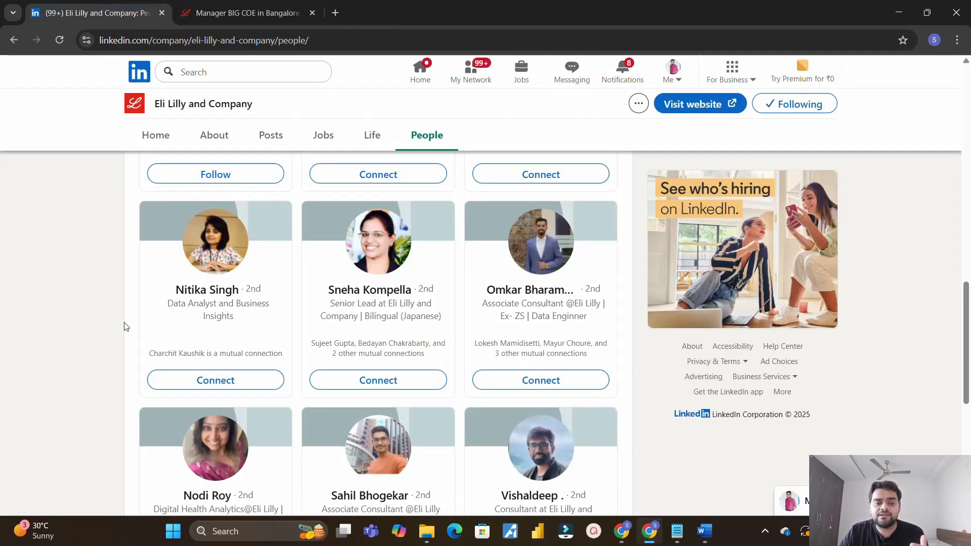
click(246, 13)
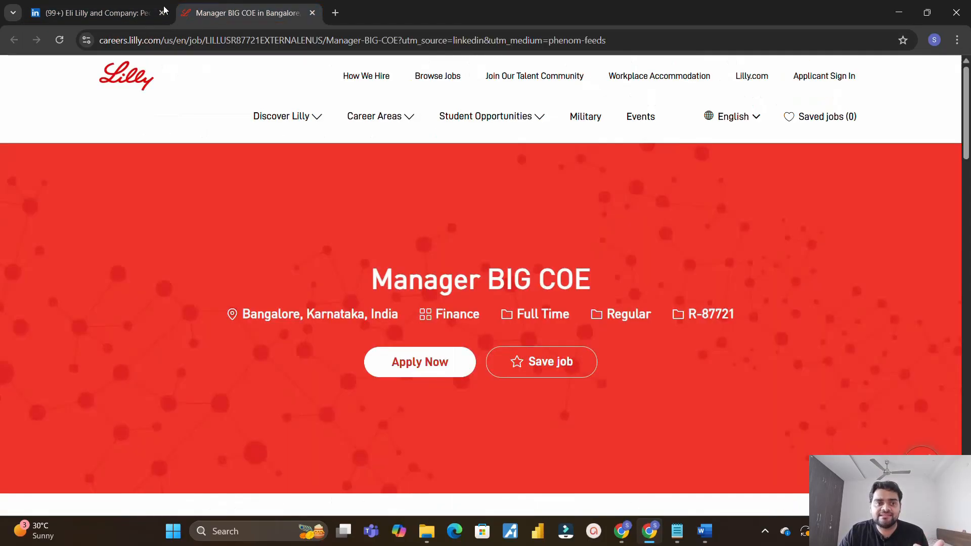
click(91, 13)
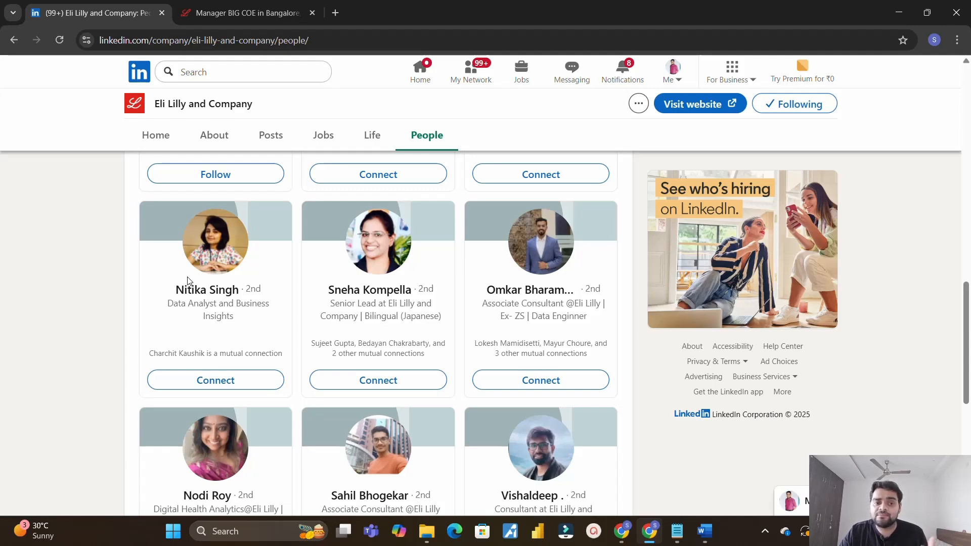
click(421, 67)
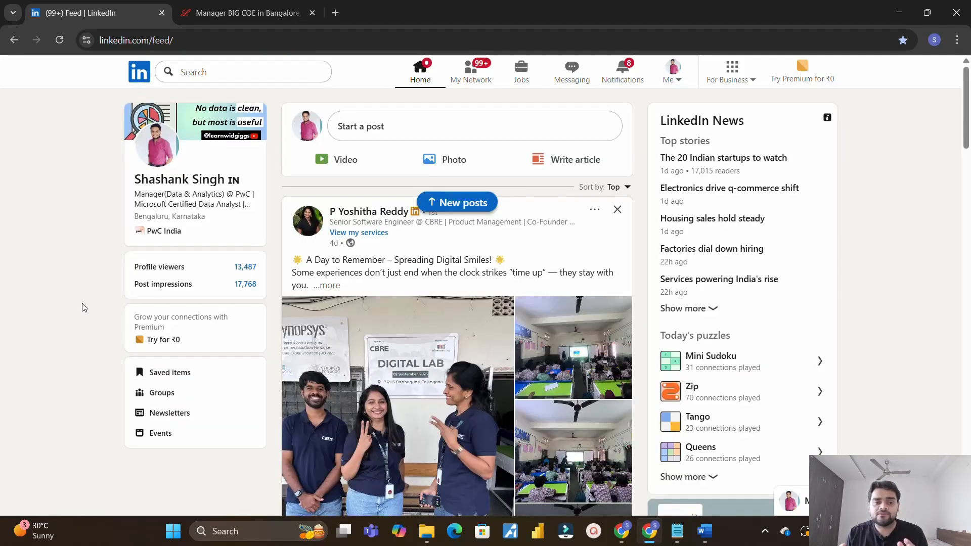